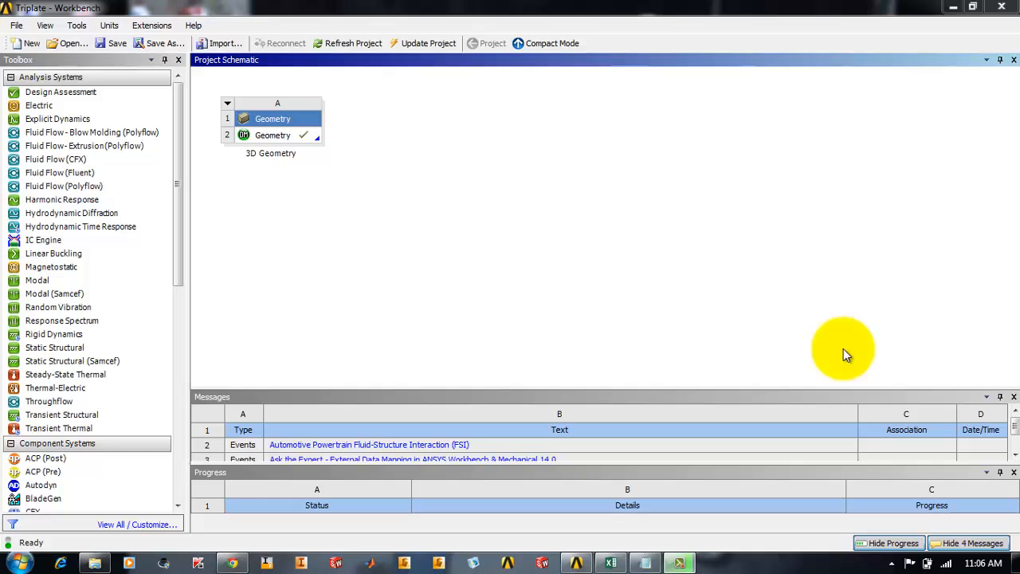
pyautogui.moveTo(729, 221)
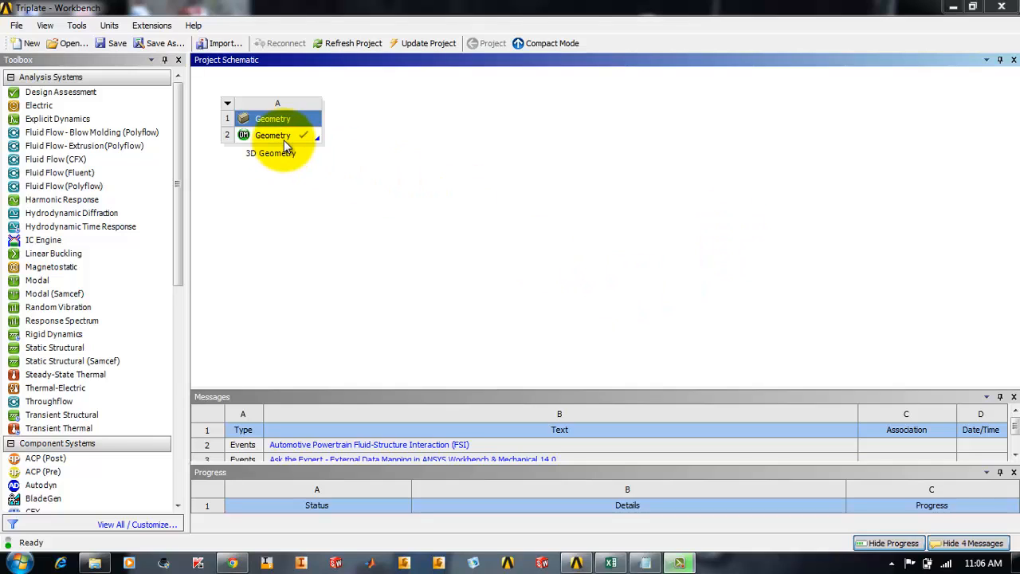
# Step: Orbit the 3D triplate geometry in DesignModeler to inspect it, then close the modeller
pyautogui.doubleClick(273, 135)
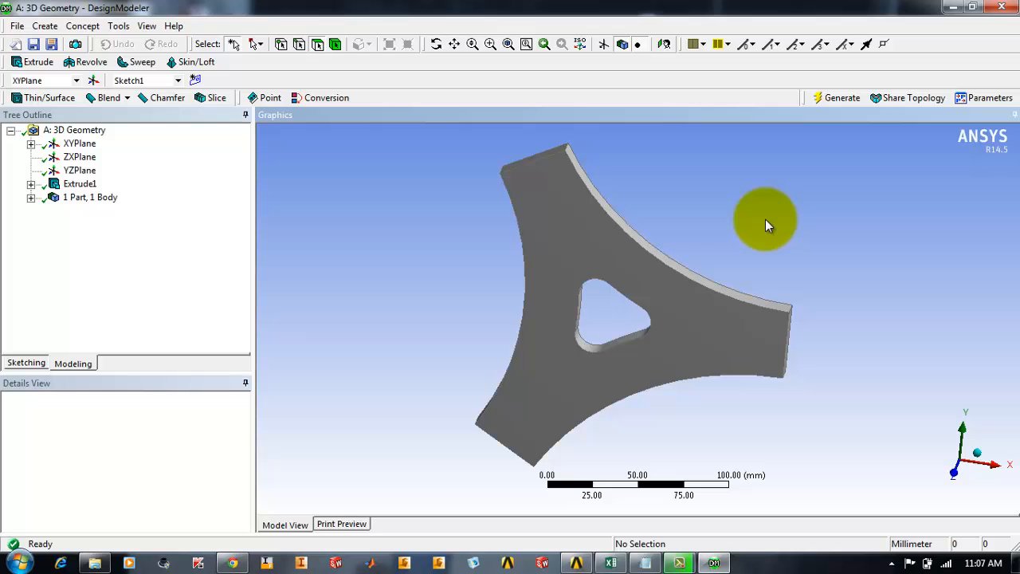
pyautogui.moveTo(765, 223); pyautogui.dragTo(759, 213)
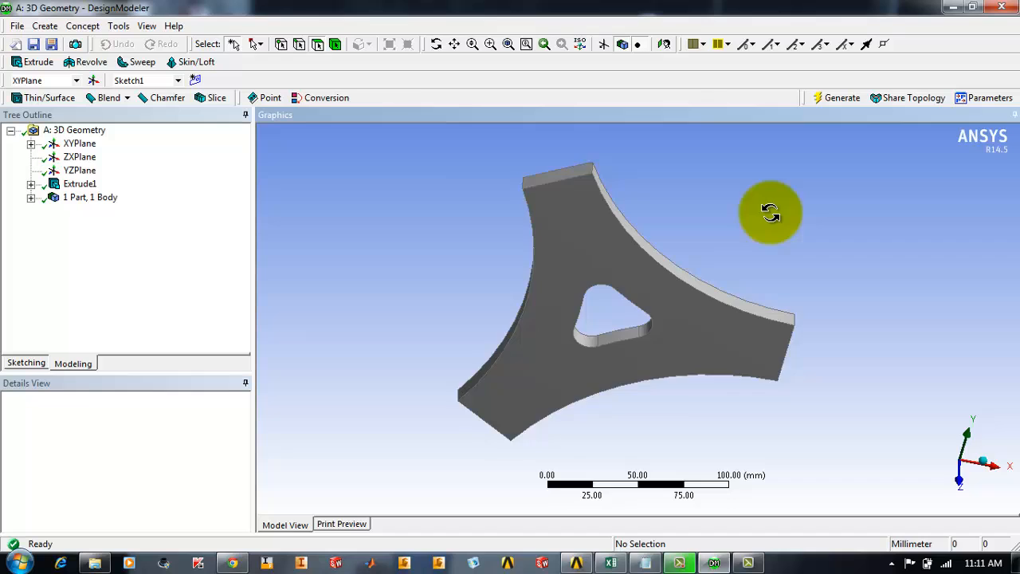
pyautogui.moveTo(770, 213); pyautogui.dragTo(773, 210)
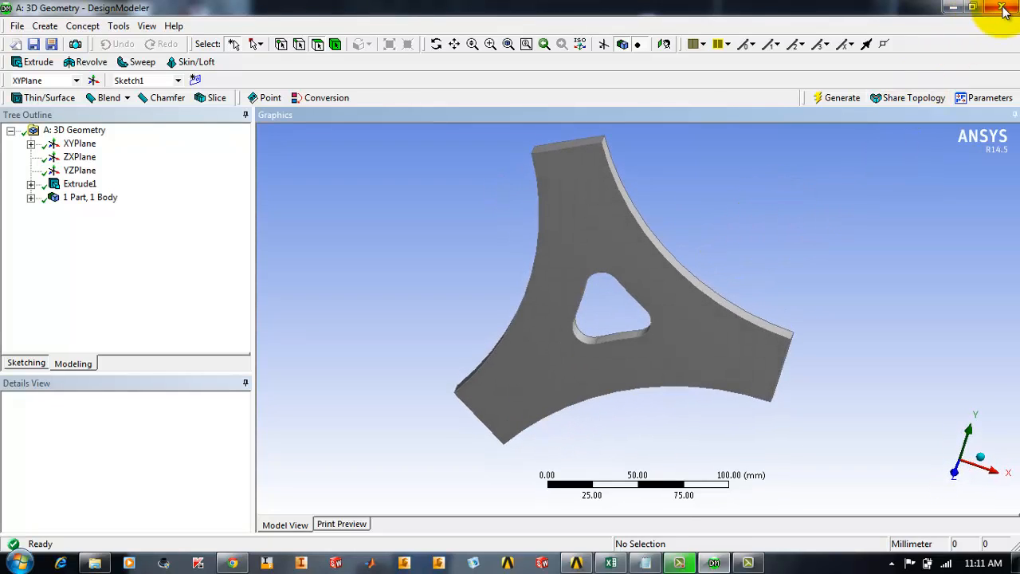
pyautogui.click(1003, 8)
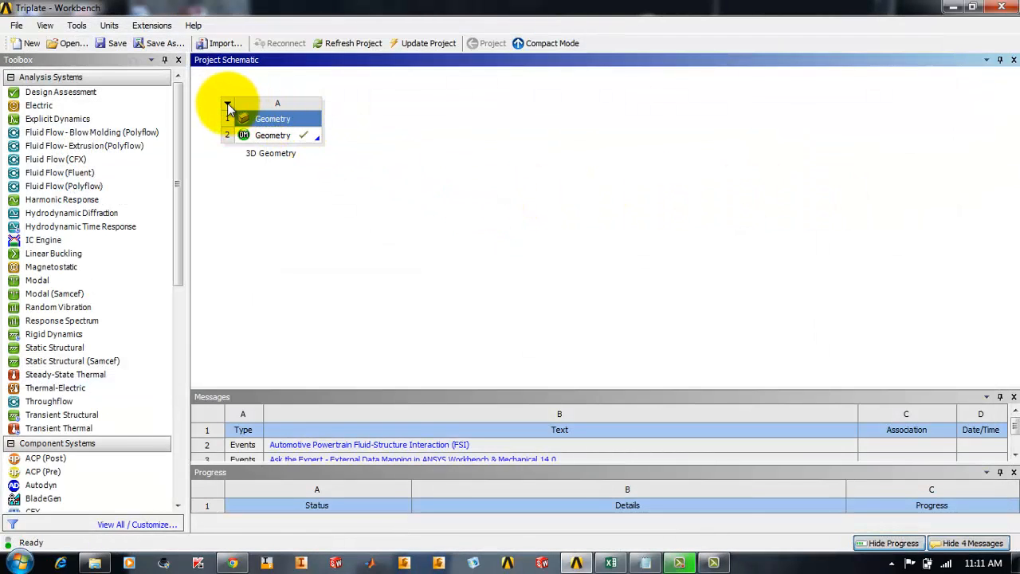
# Step: Duplicate the 3D Geometry system and rename the copy '2d Geometry'
pyautogui.rightClick(277, 104)
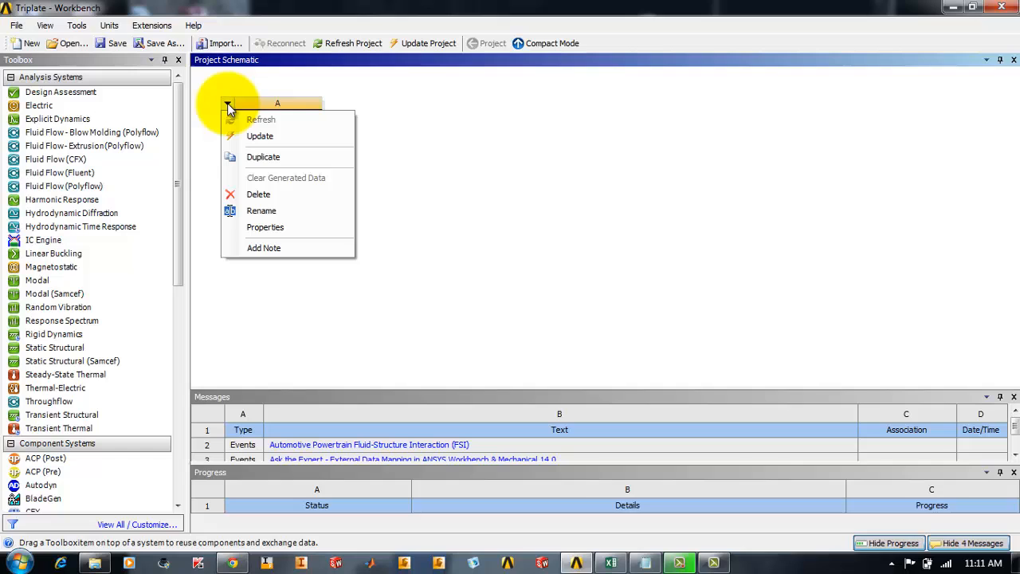
pyautogui.moveTo(268, 136)
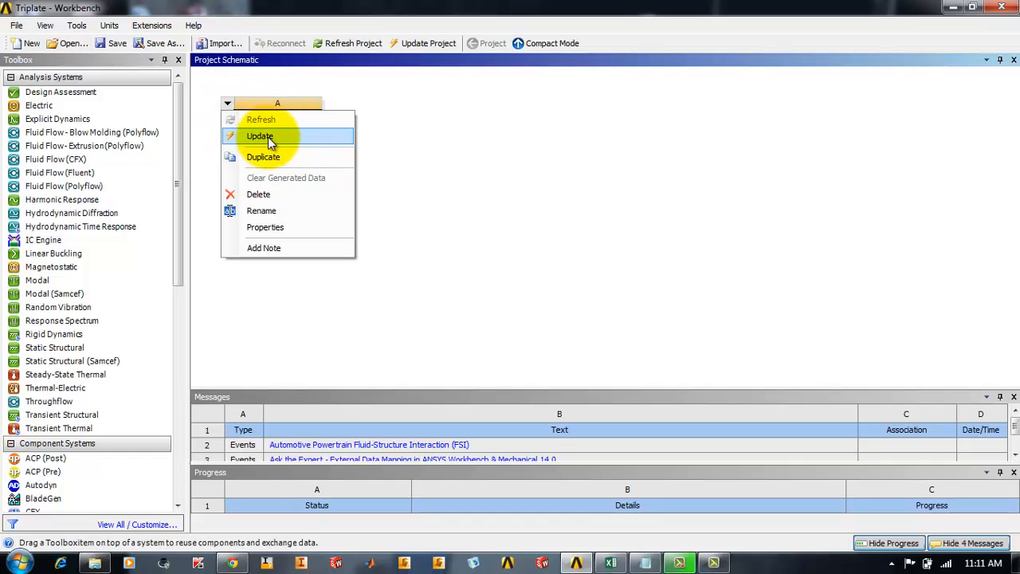
pyautogui.moveTo(272, 248)
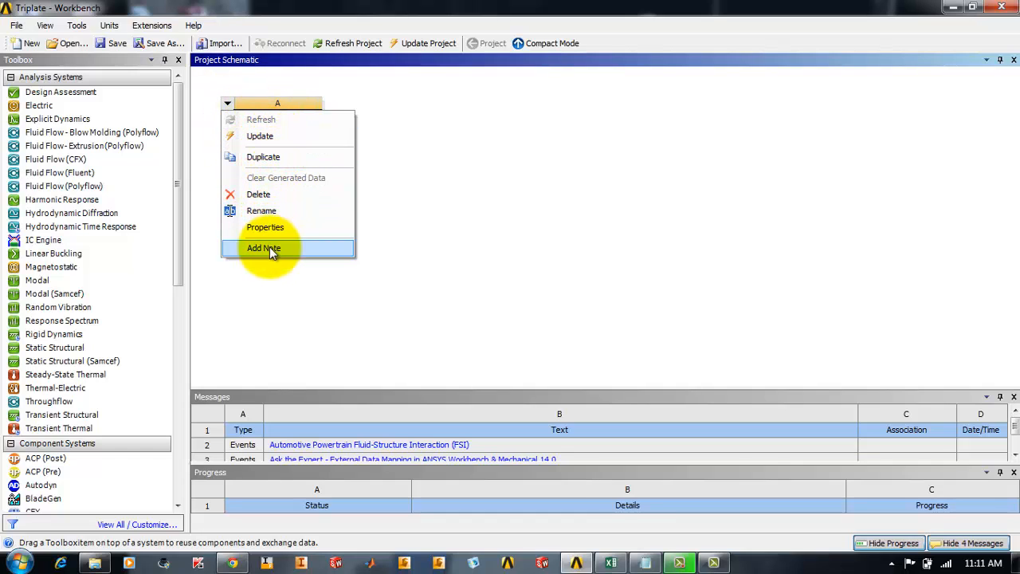
pyautogui.moveTo(231, 107)
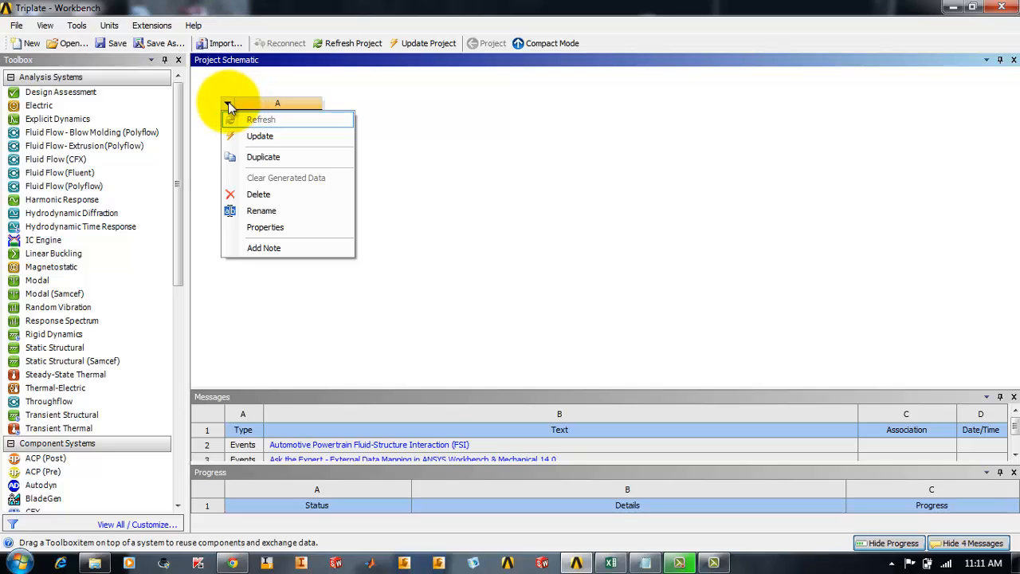
pyautogui.moveTo(271, 156)
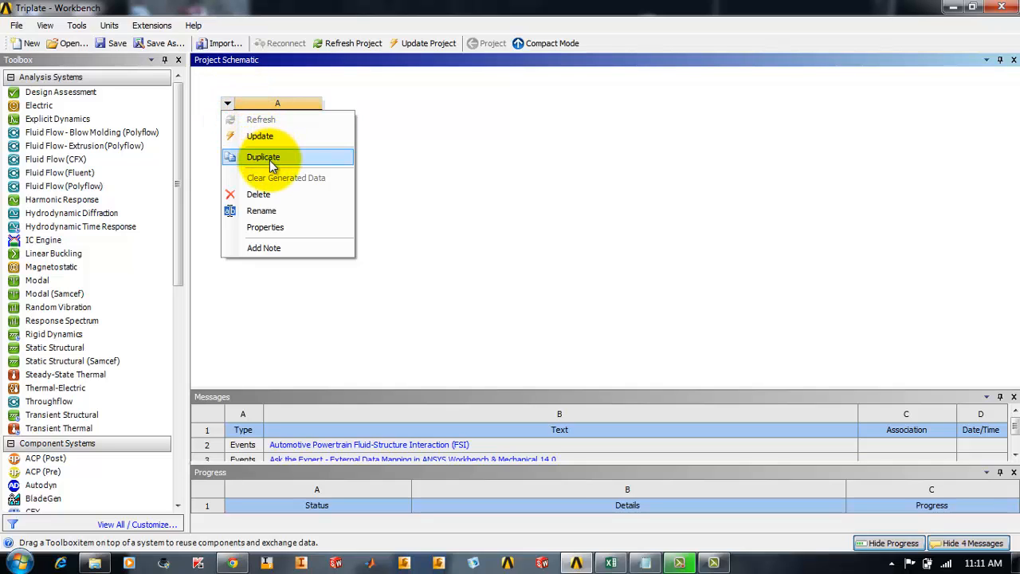
pyautogui.click(263, 156)
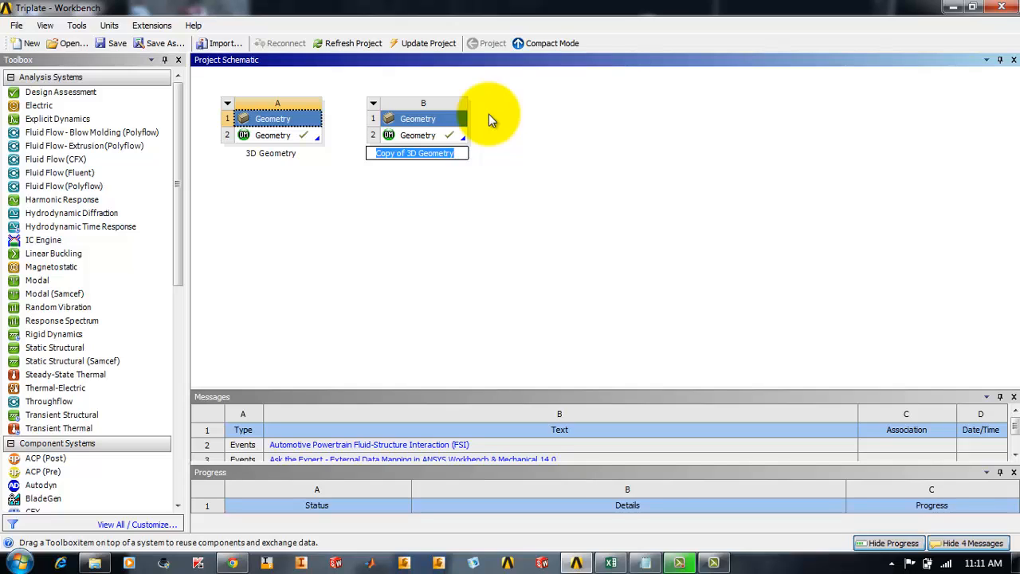
pyautogui.write('2d Geome')
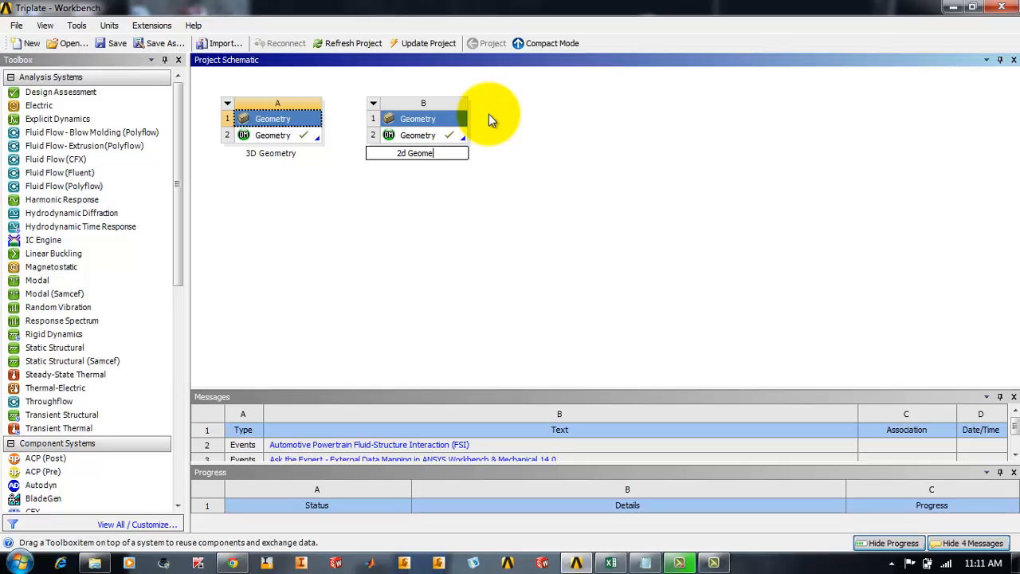
pyautogui.write('try')
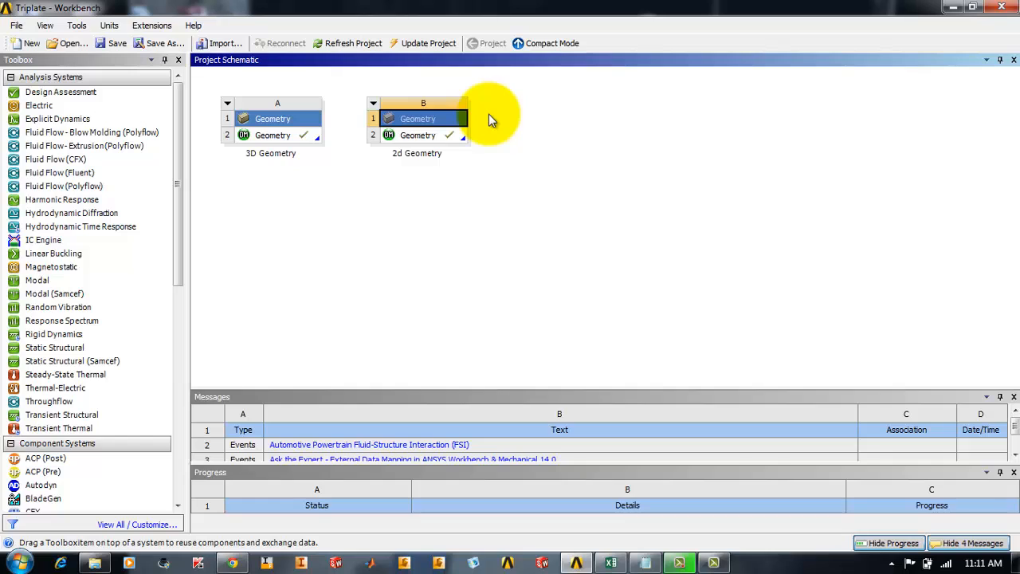
pyautogui.click(416, 135)
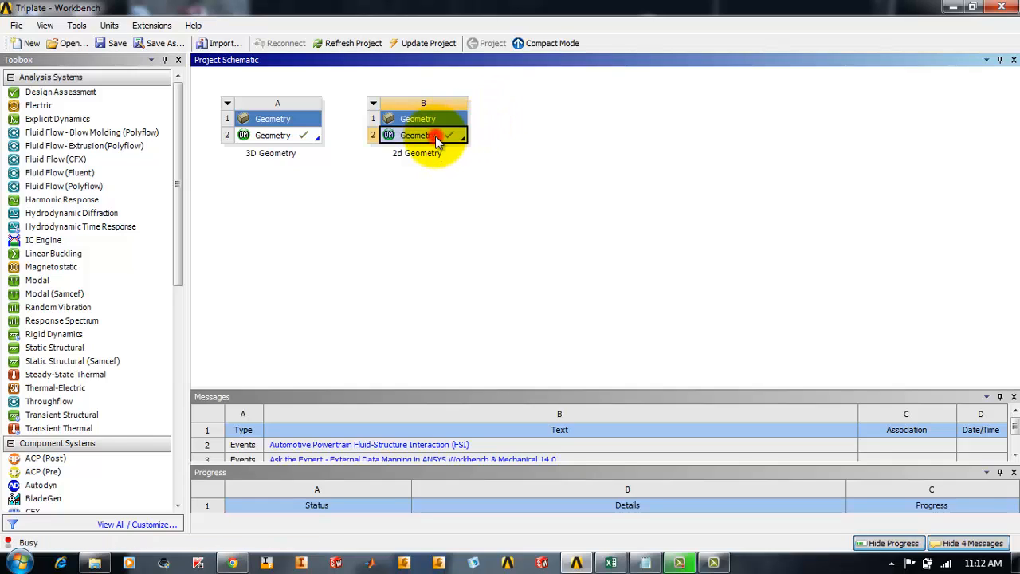
# Step: Open the 2d Geometry copy in DesignModeler and delete its Extrude1 feature, leaving zero bodies
pyautogui.doubleClick(422, 135)
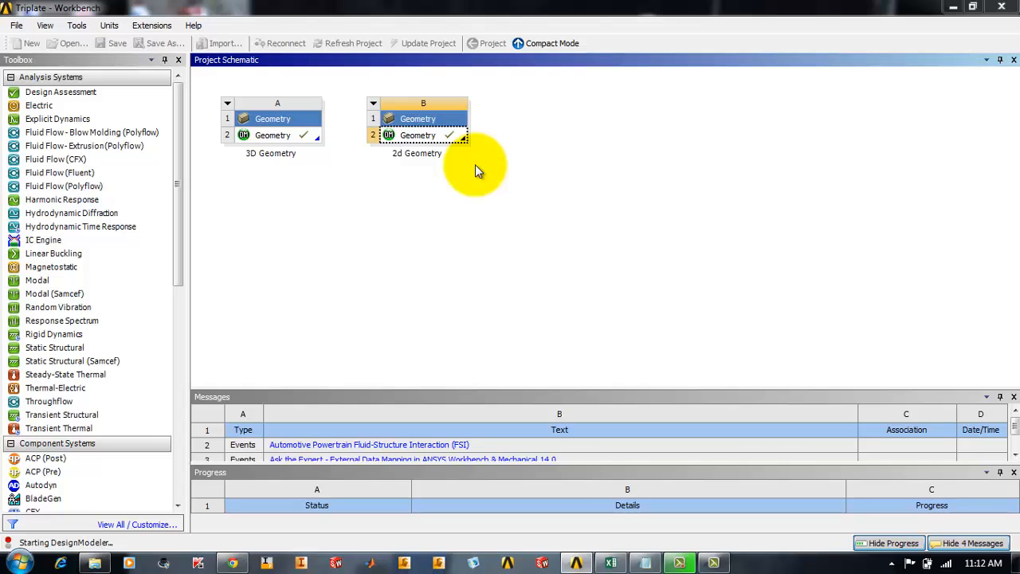
pyautogui.doubleClick(417, 134)
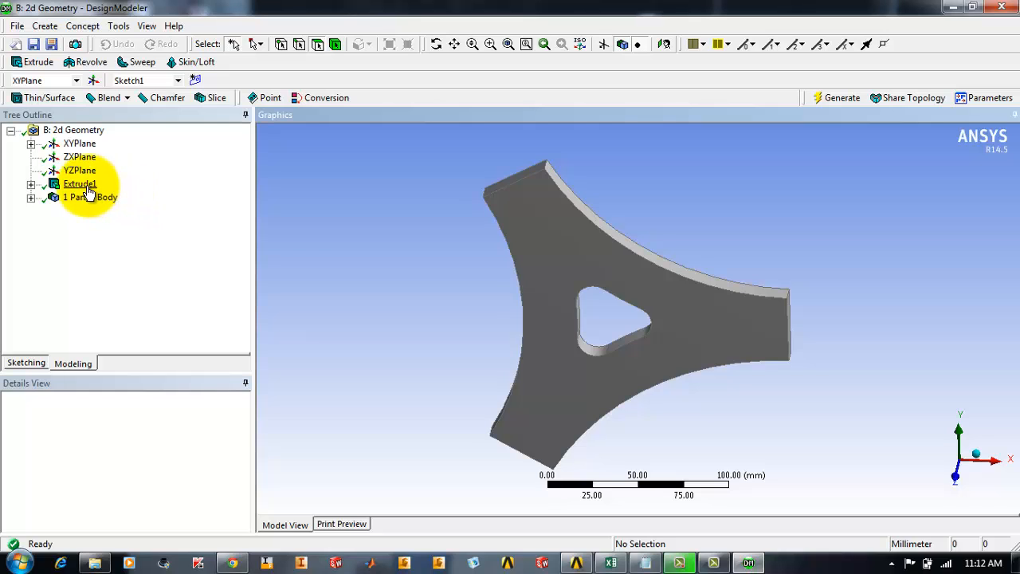
pyautogui.rightClick(80, 184)
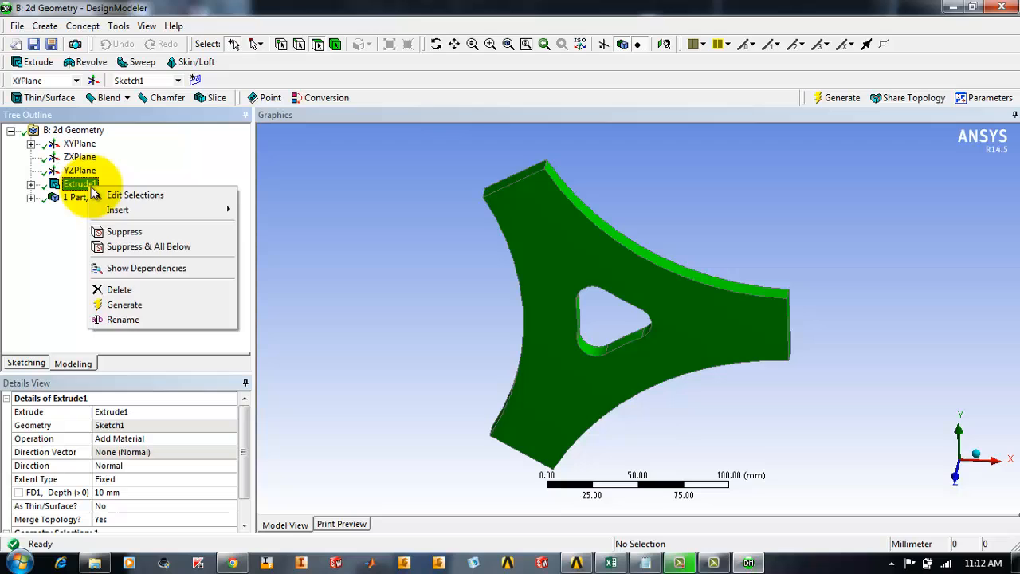
pyautogui.click(119, 289)
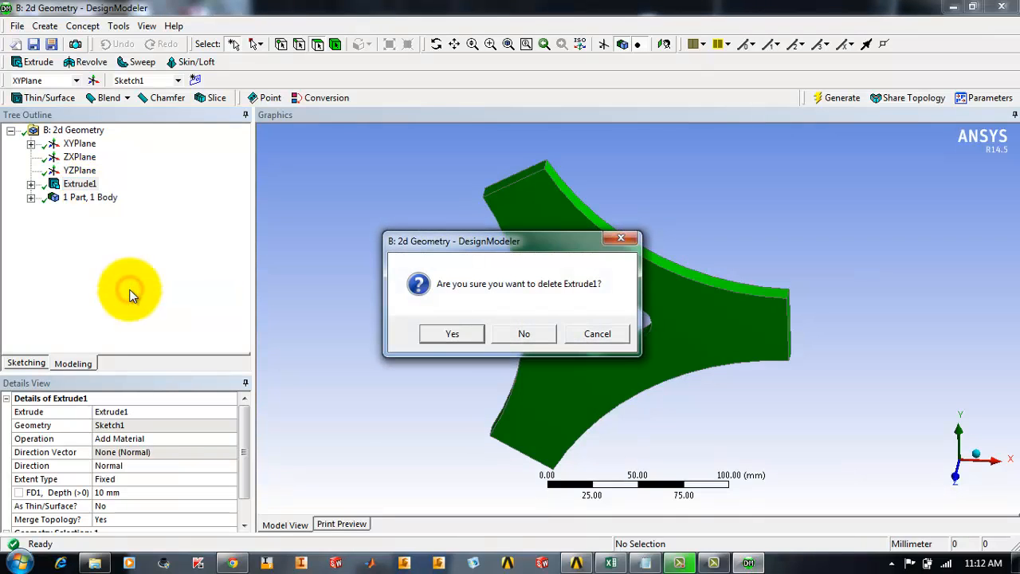
pyautogui.click(452, 333)
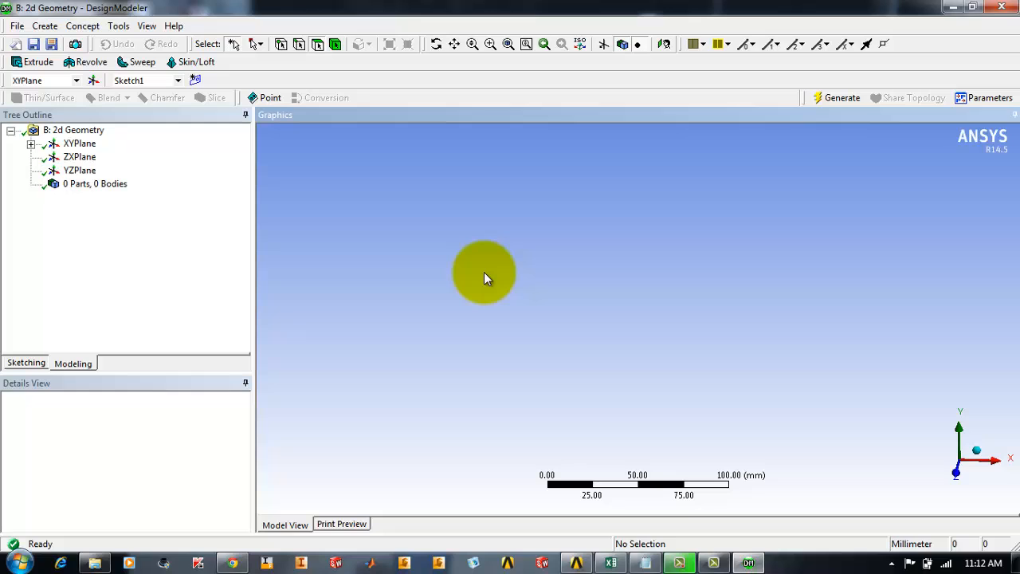
pyautogui.moveTo(202, 235)
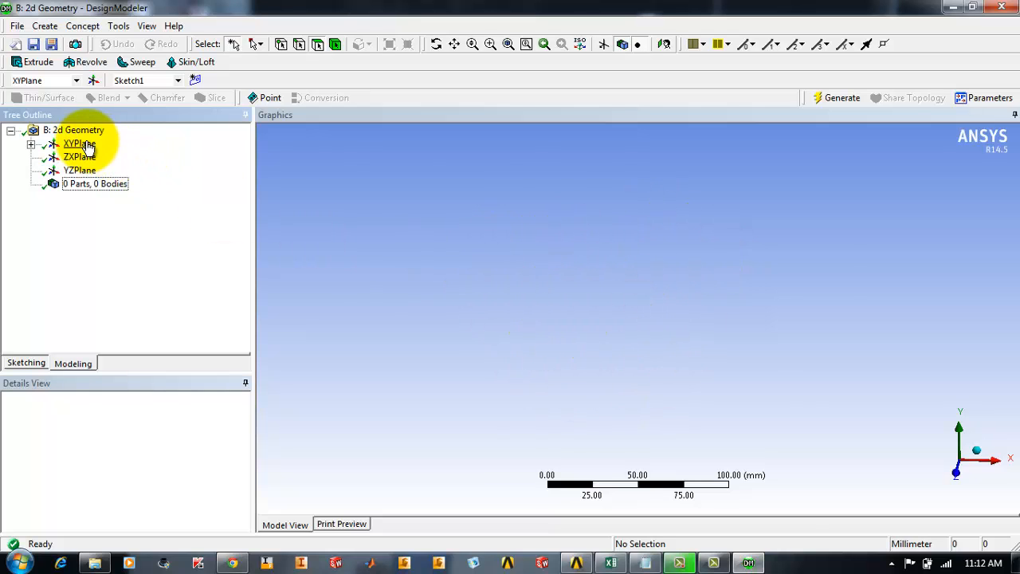
# Step: Generate a triplate surface body using Concept > Surfaces From Sketches with XYPlane's Sketch1 as base
pyautogui.click(79, 143)
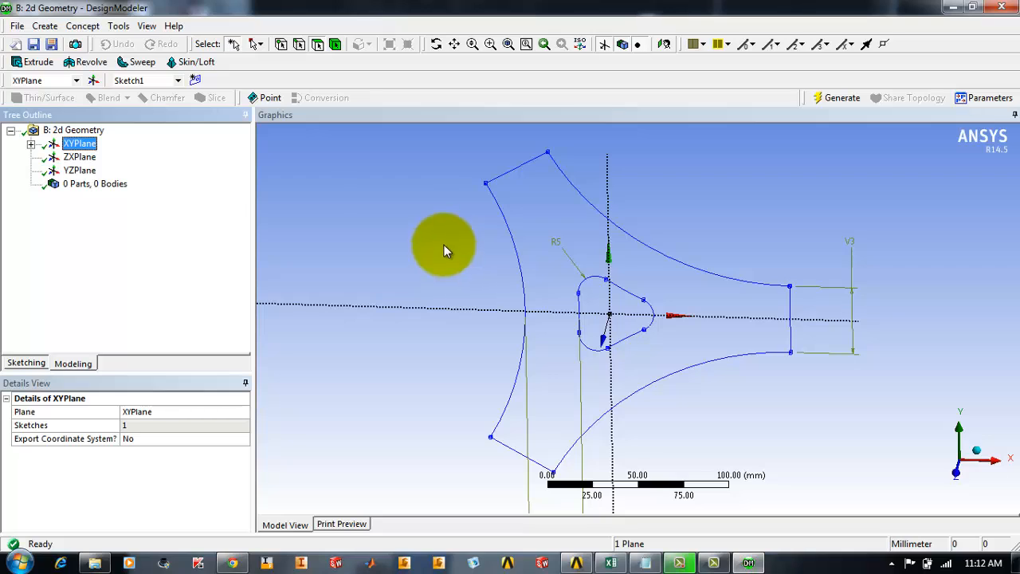
pyautogui.moveTo(82, 26)
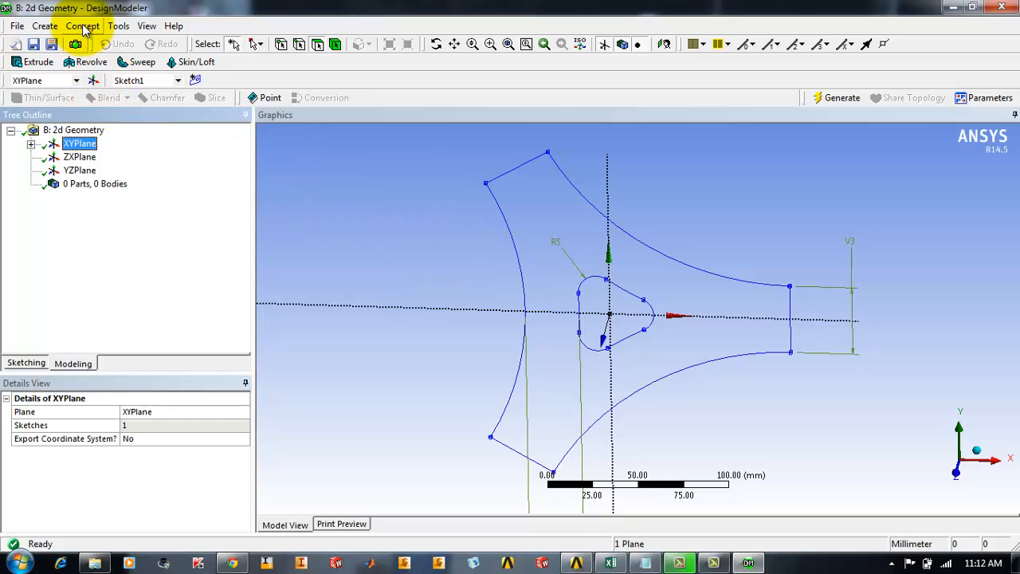
pyautogui.click(82, 25)
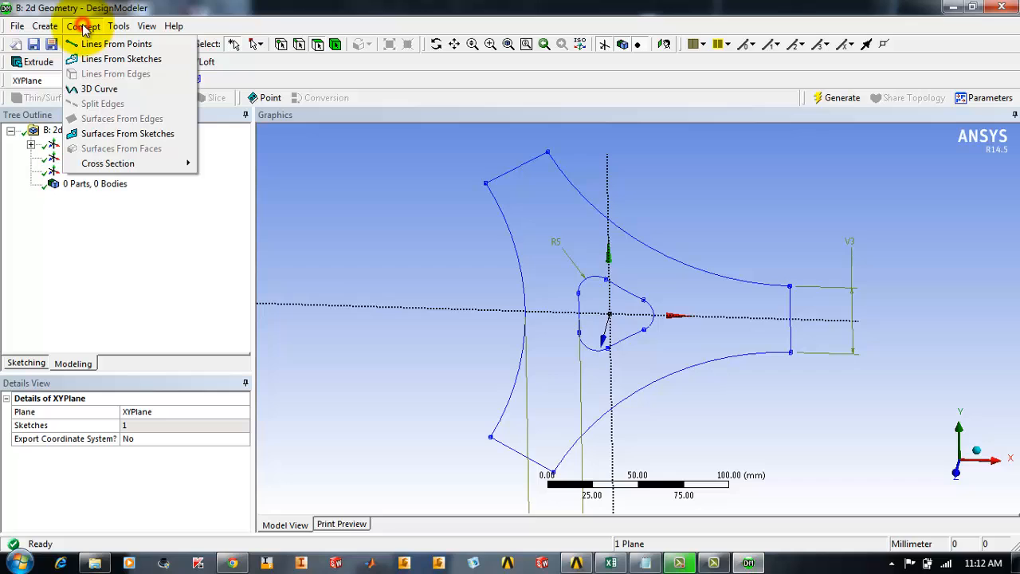
pyautogui.moveTo(128, 133)
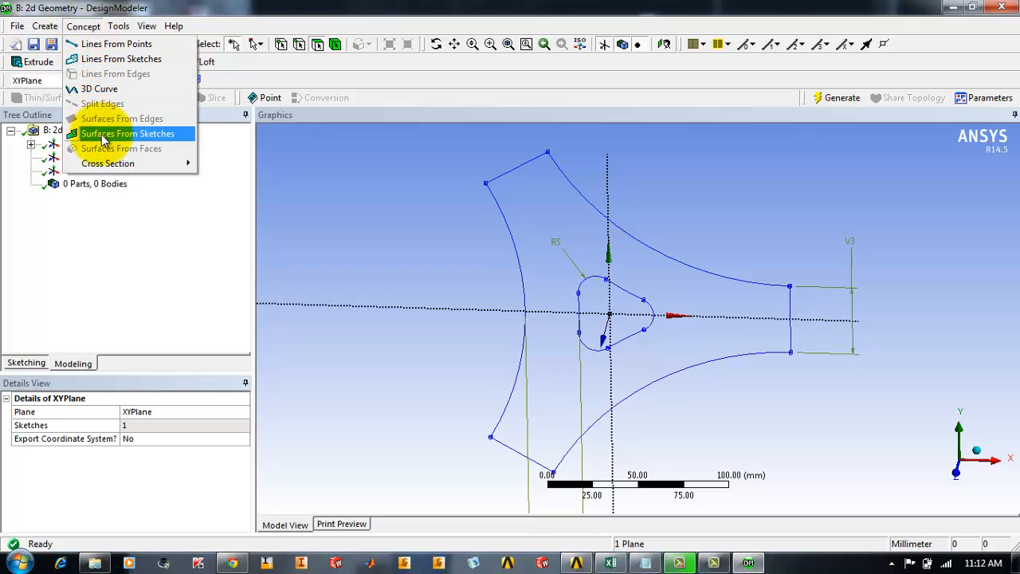
pyautogui.click(128, 133)
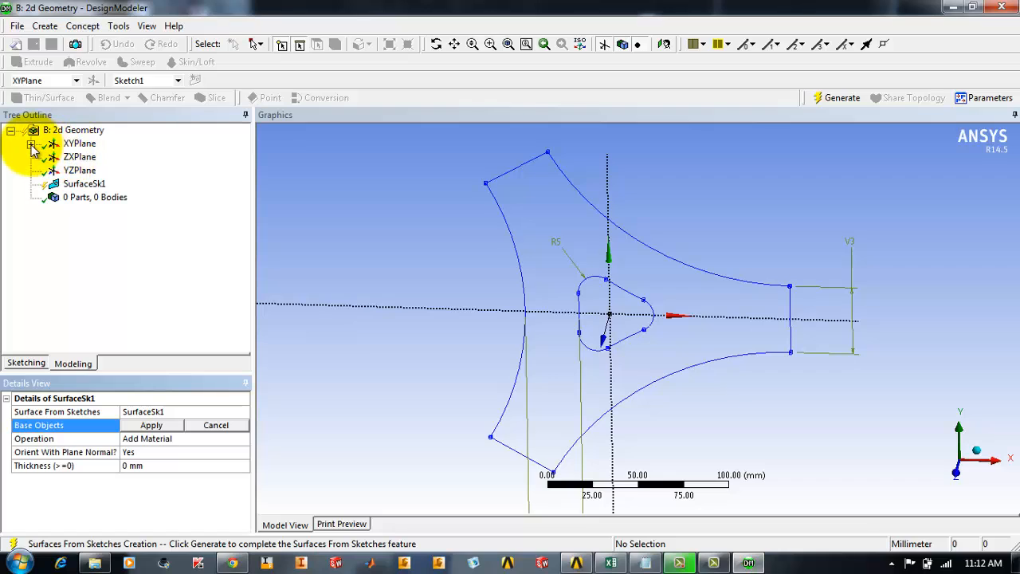
pyautogui.click(32, 144)
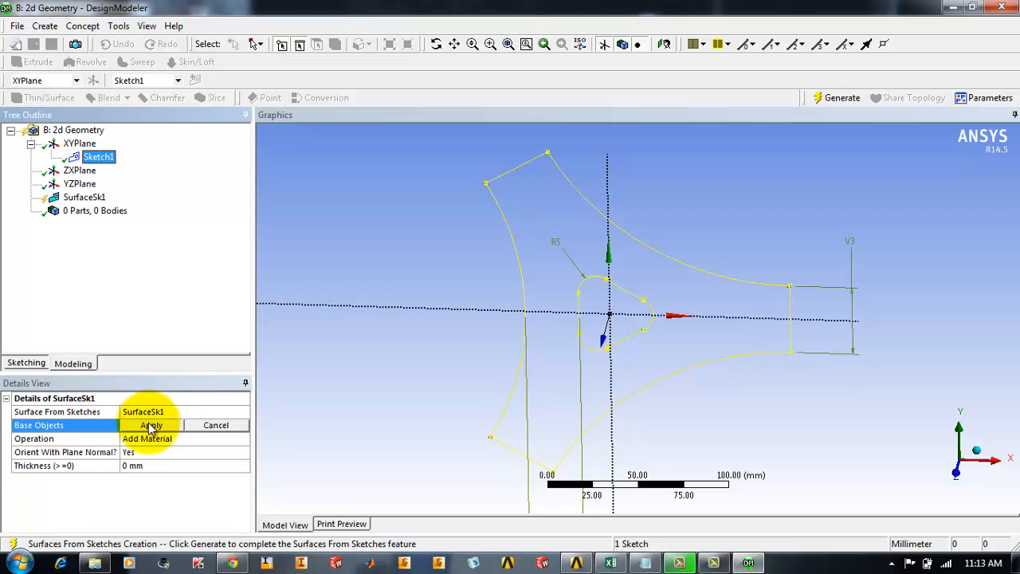
pyautogui.click(151, 425)
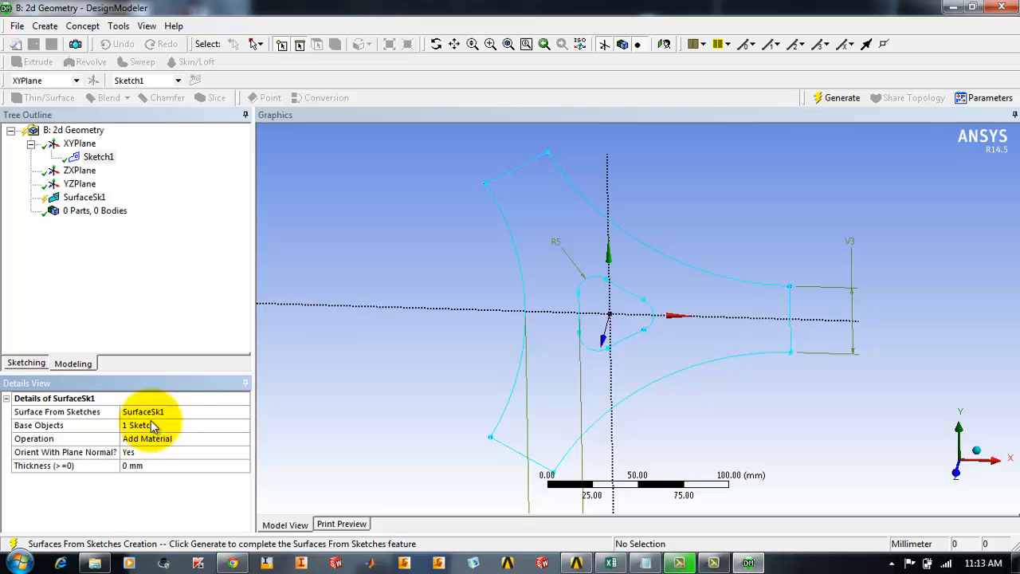
pyautogui.click(843, 97)
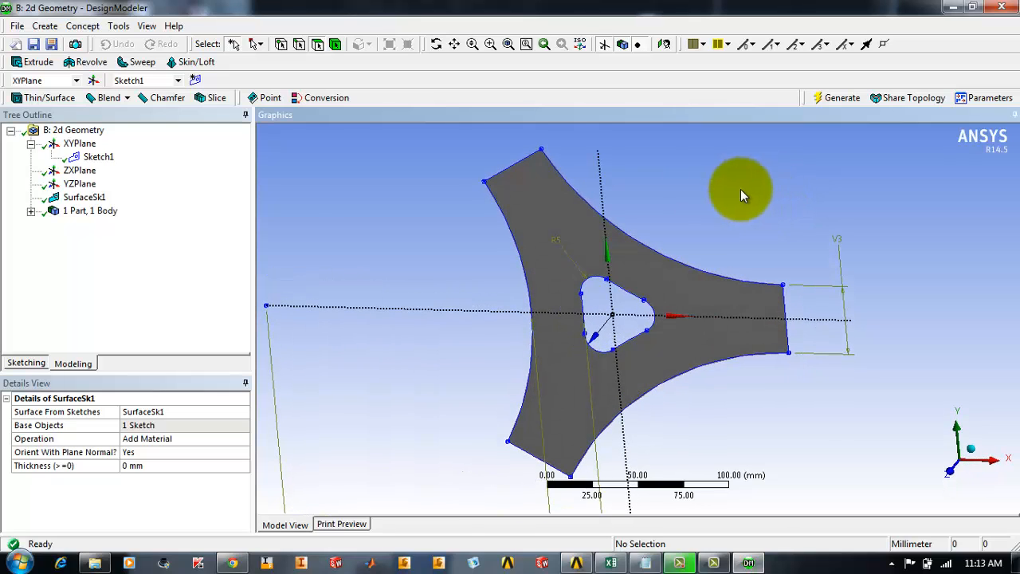
pyautogui.moveTo(242, 418)
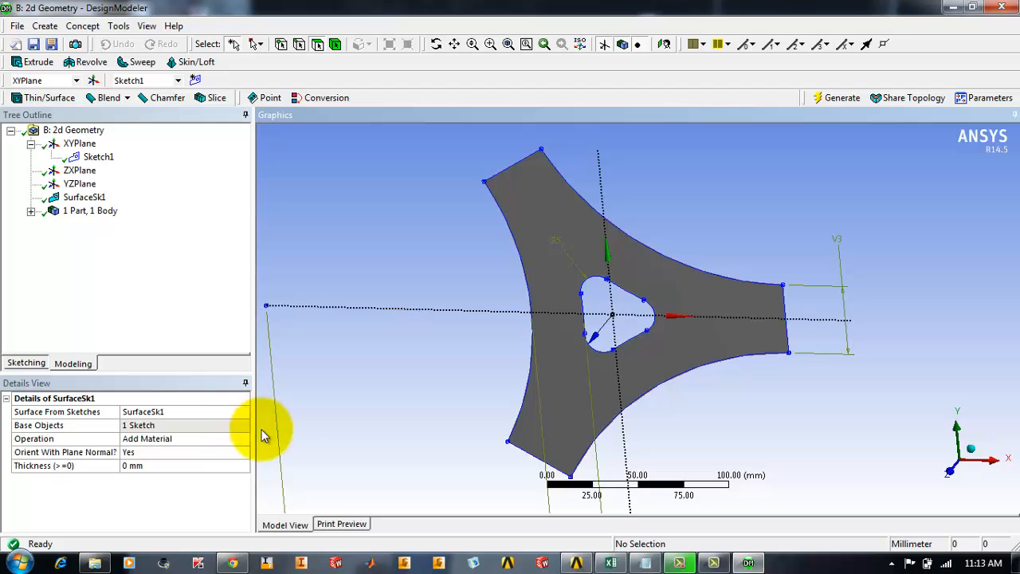
pyautogui.moveTo(806, 265)
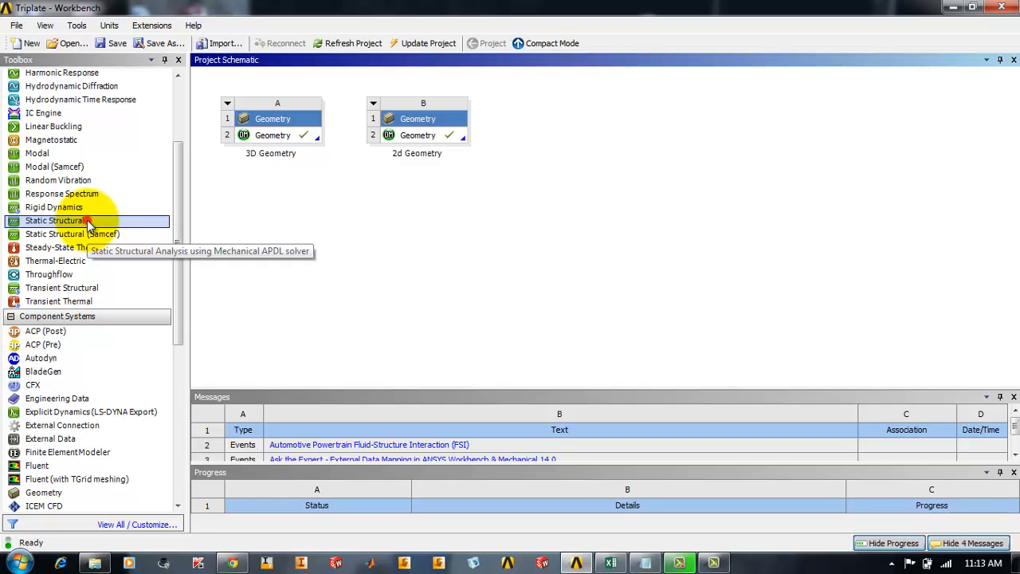
# Step: Add a Static Structural system and link the 2d Geometry into its C3 Geometry cell
pyautogui.doubleClick(54, 220)
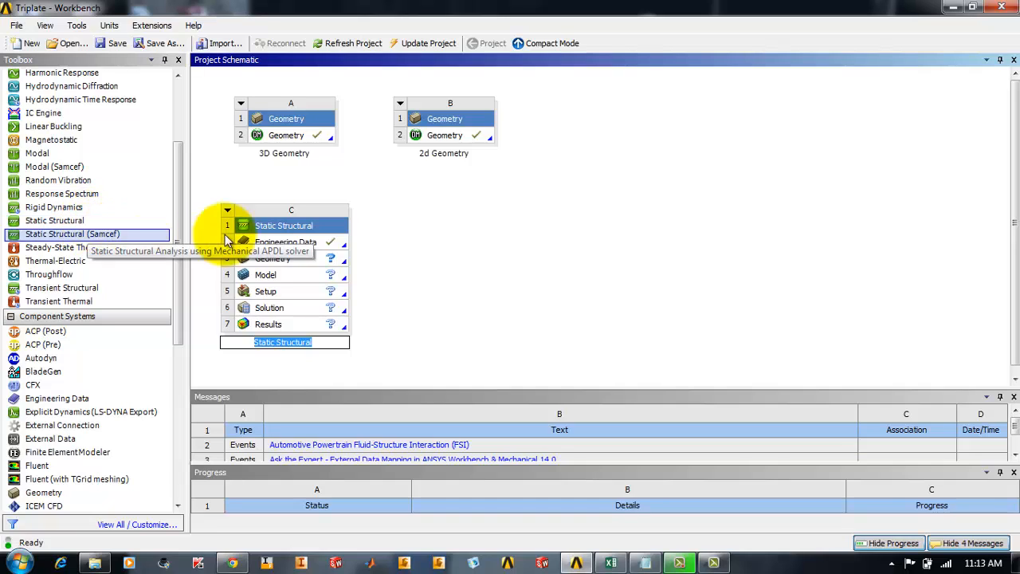
pyautogui.moveTo(333, 193)
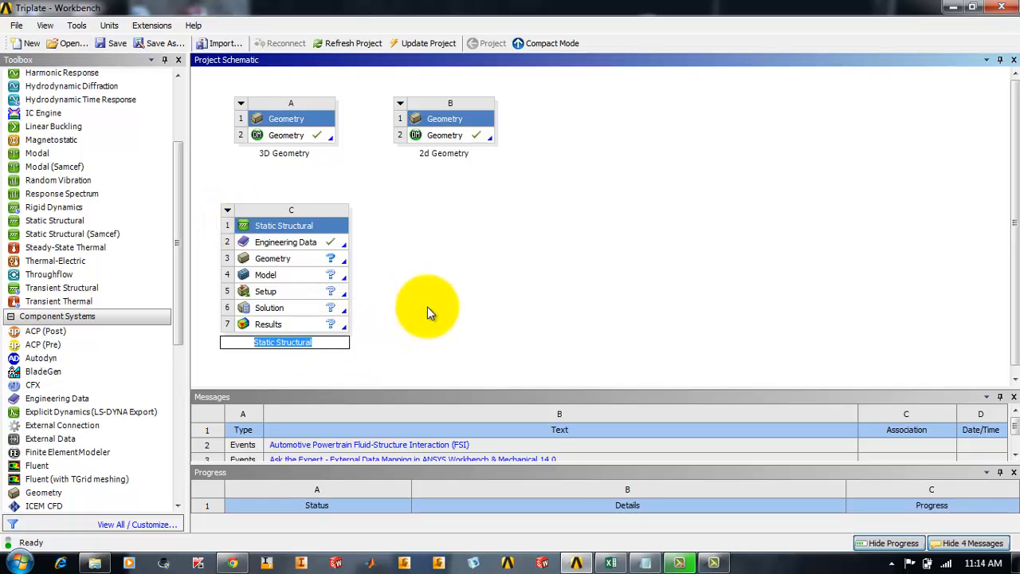
pyautogui.moveTo(535, 235)
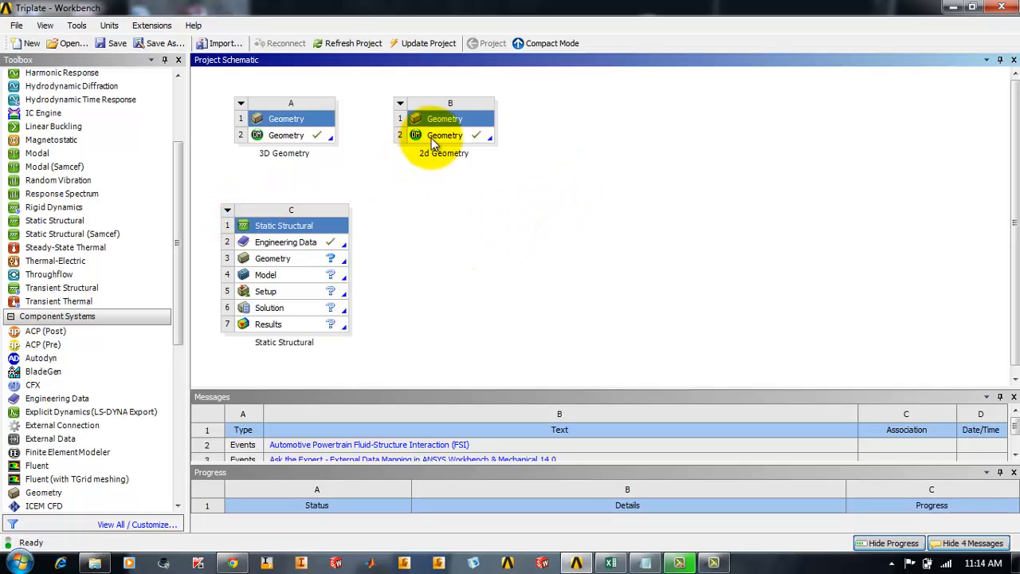
pyautogui.moveTo(444, 135); pyautogui.dragTo(290, 274)
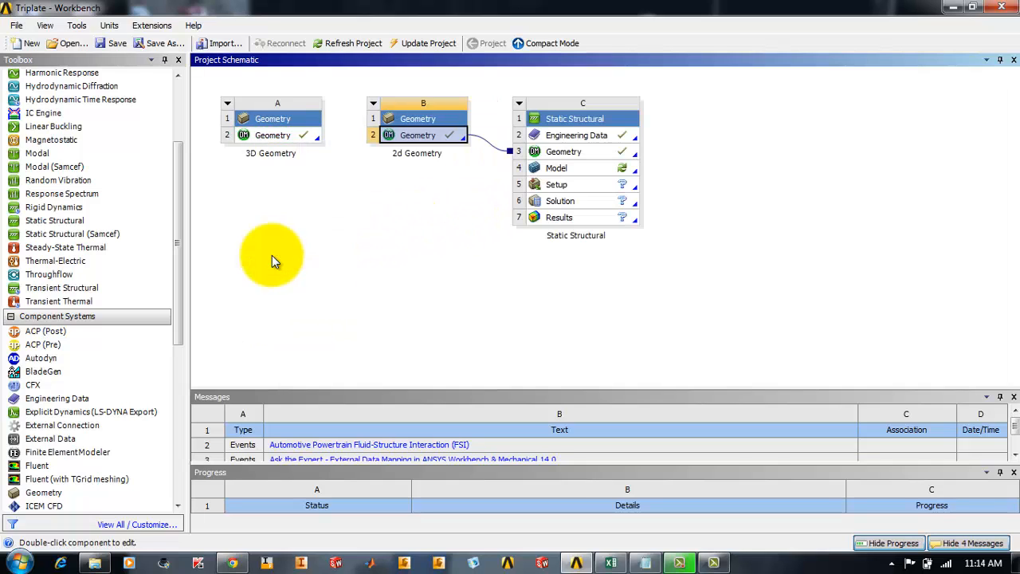
pyautogui.moveTo(549, 151)
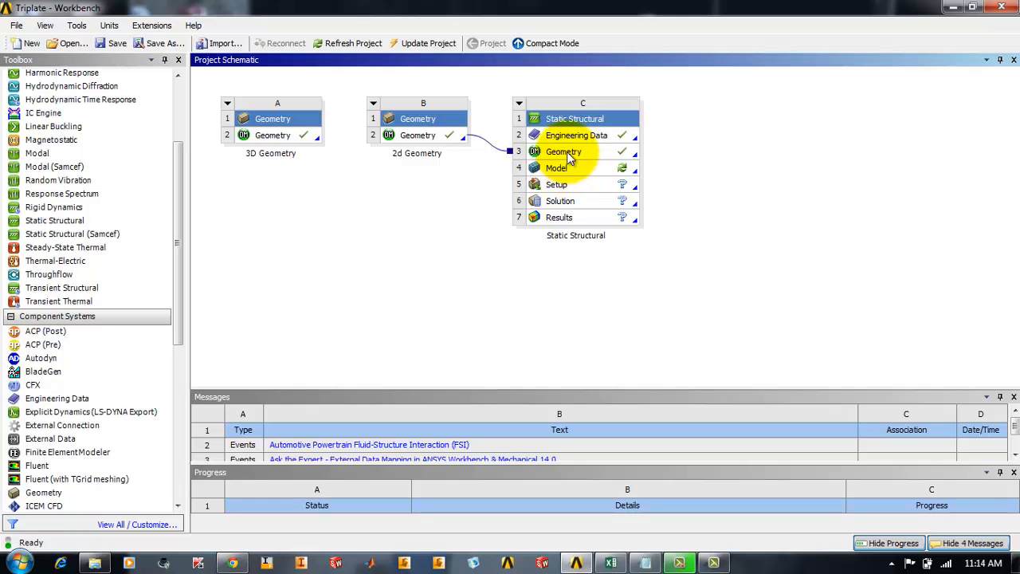
pyautogui.moveTo(566, 167)
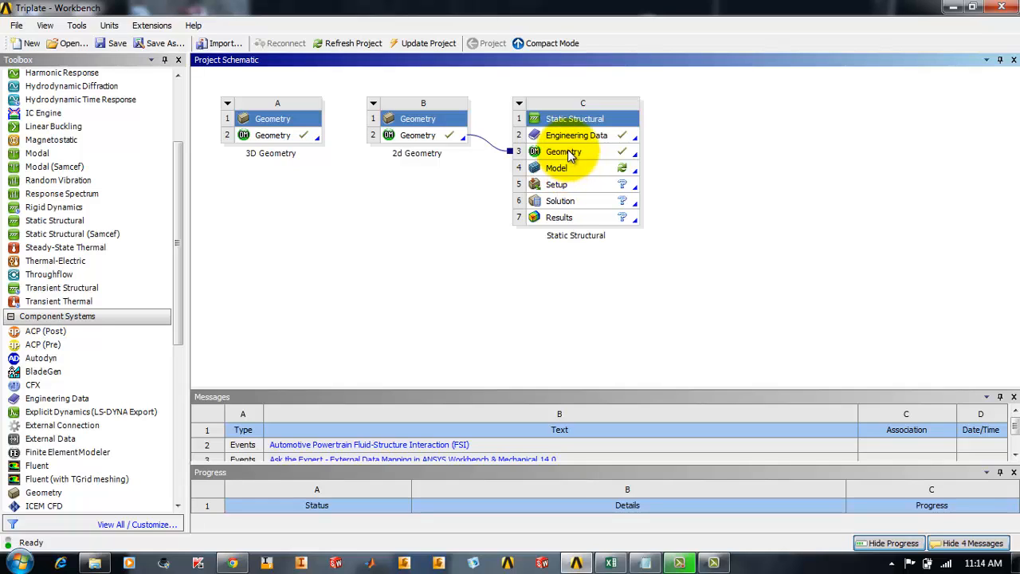
pyautogui.click(563, 151)
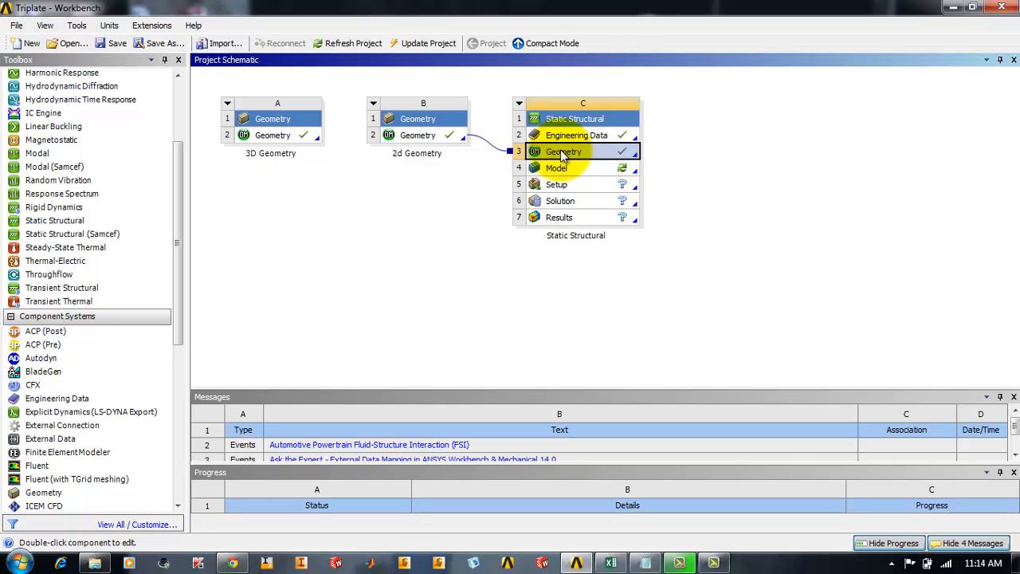
# Step: Set Analysis Type to 2D in the C3 Geometry properties and close the pane
pyautogui.rightClick(564, 151)
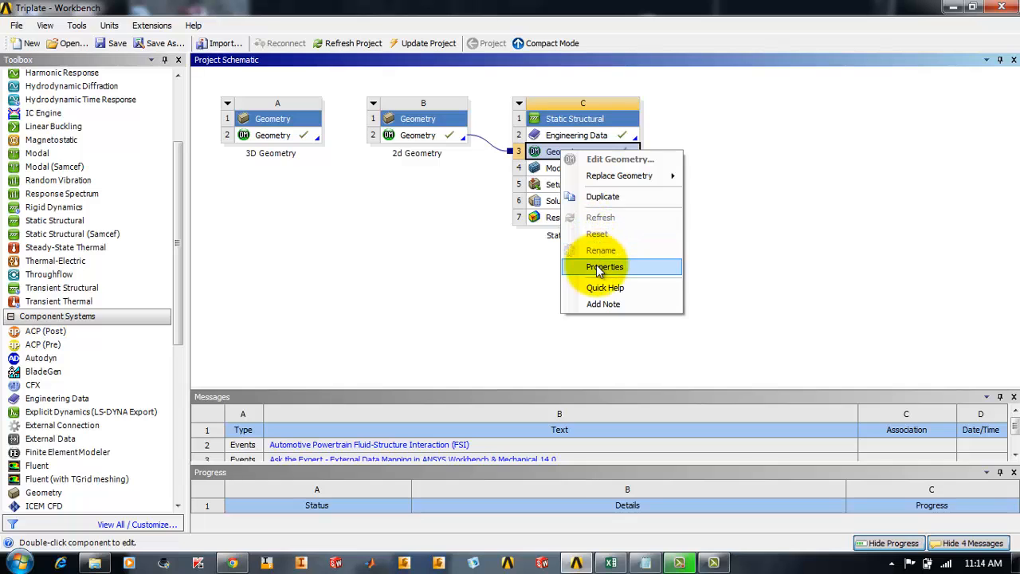
pyautogui.click(604, 266)
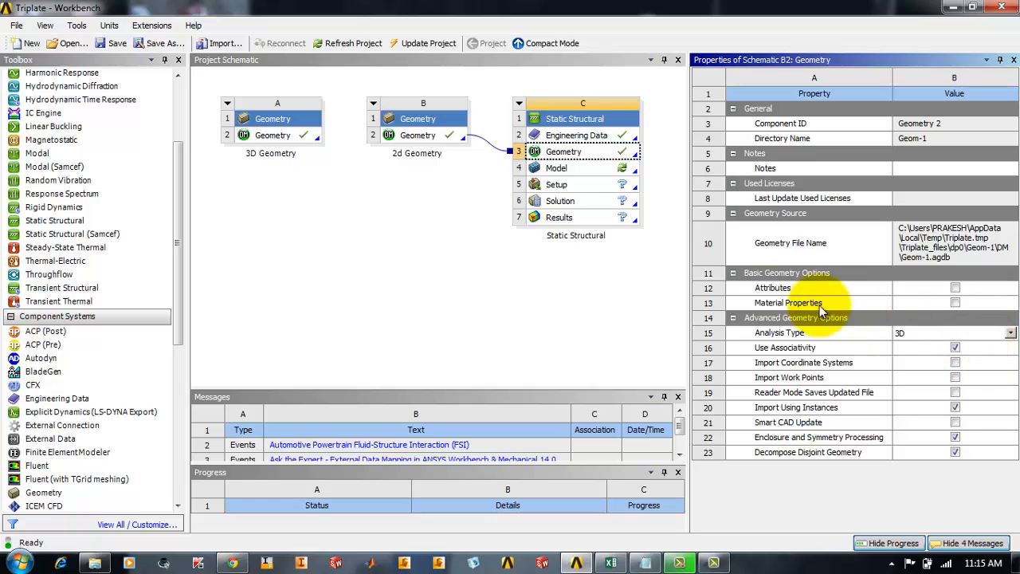
pyautogui.moveTo(1011, 303)
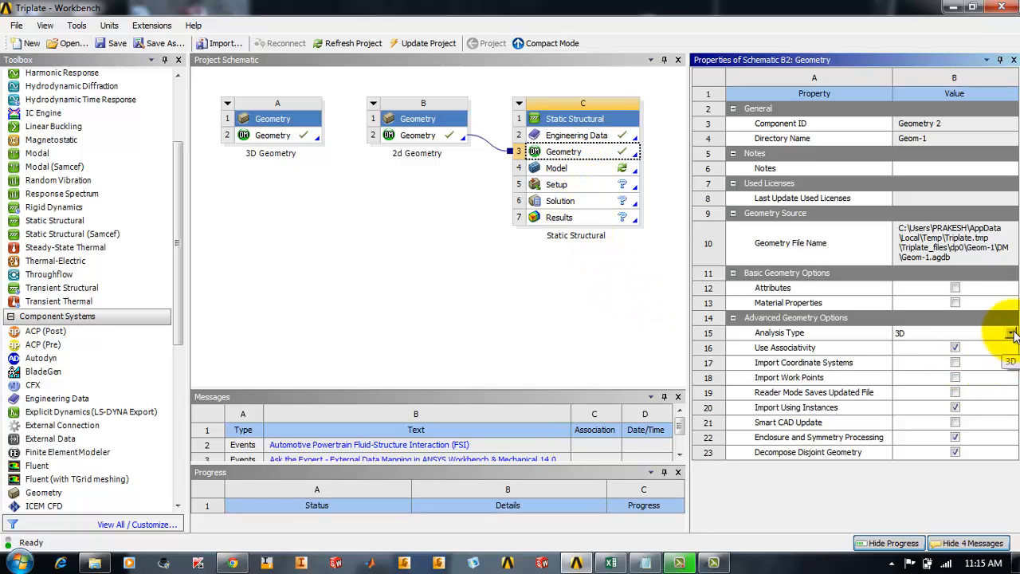
pyautogui.click(1011, 332)
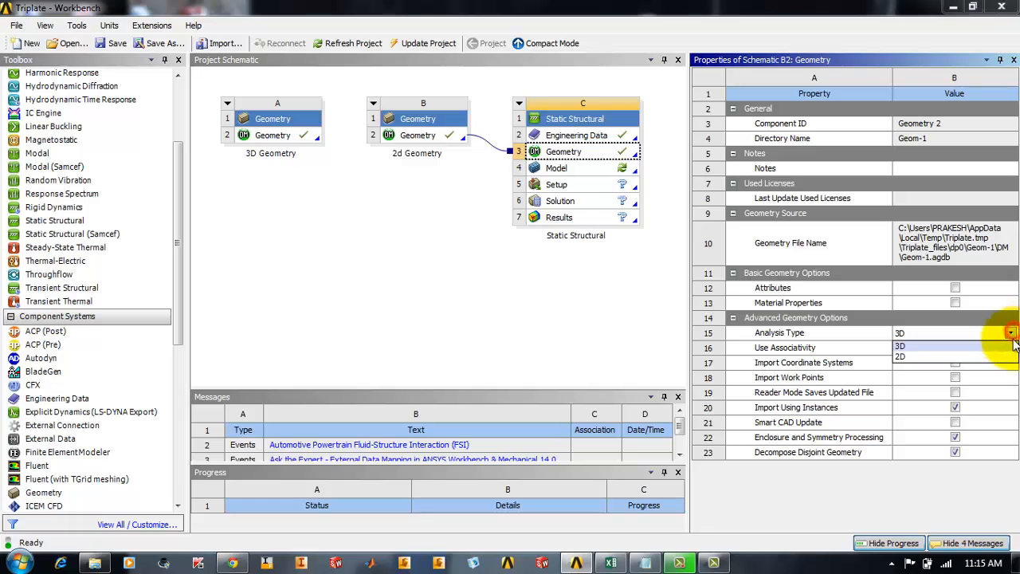
pyautogui.click(900, 356)
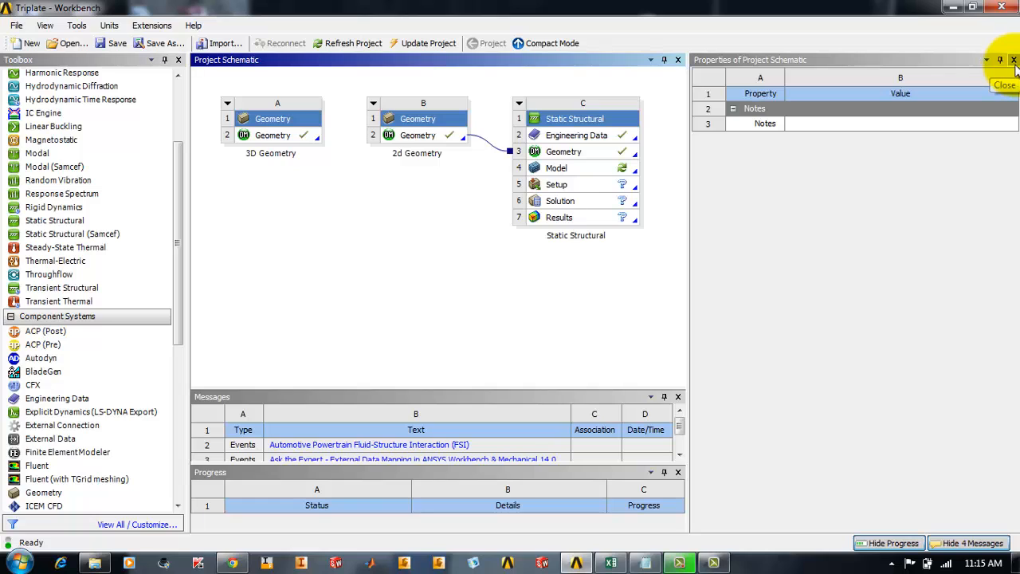
pyautogui.click(1013, 60)
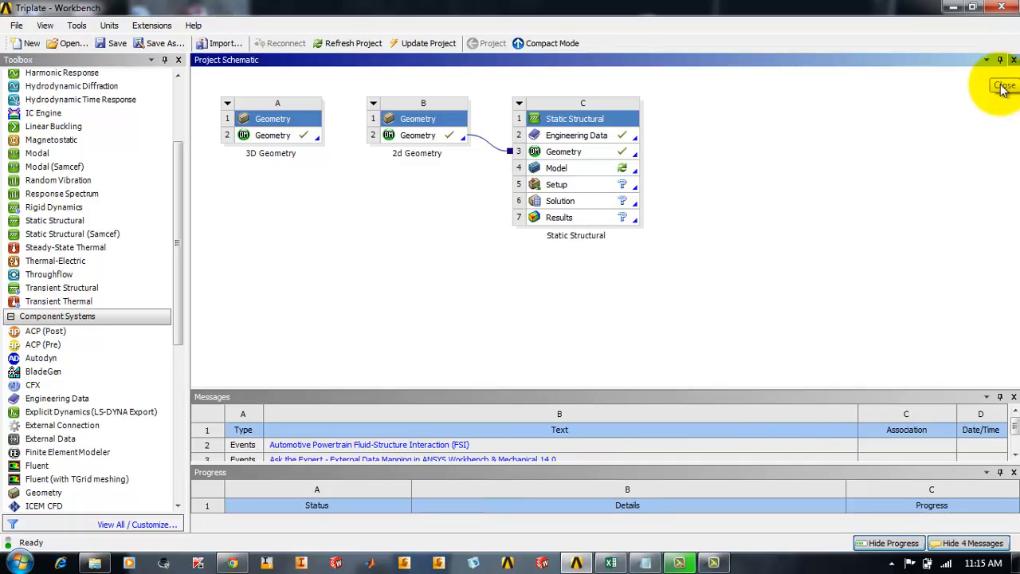
# Step: Launch Mechanical from the C4 Model cell and rotate the flat triplate into an angled view
pyautogui.doubleClick(556, 168)
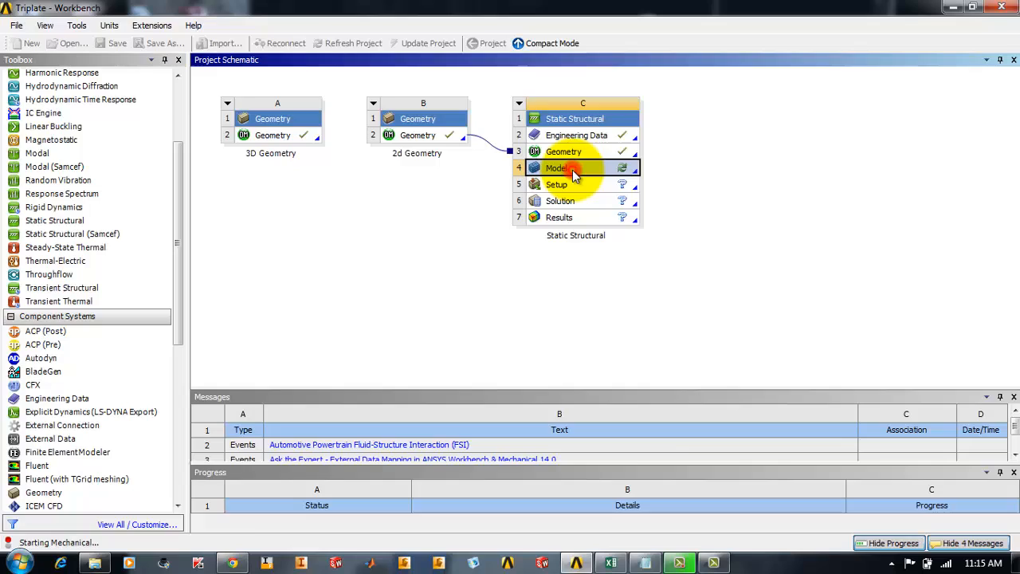
pyautogui.doubleClick(557, 167)
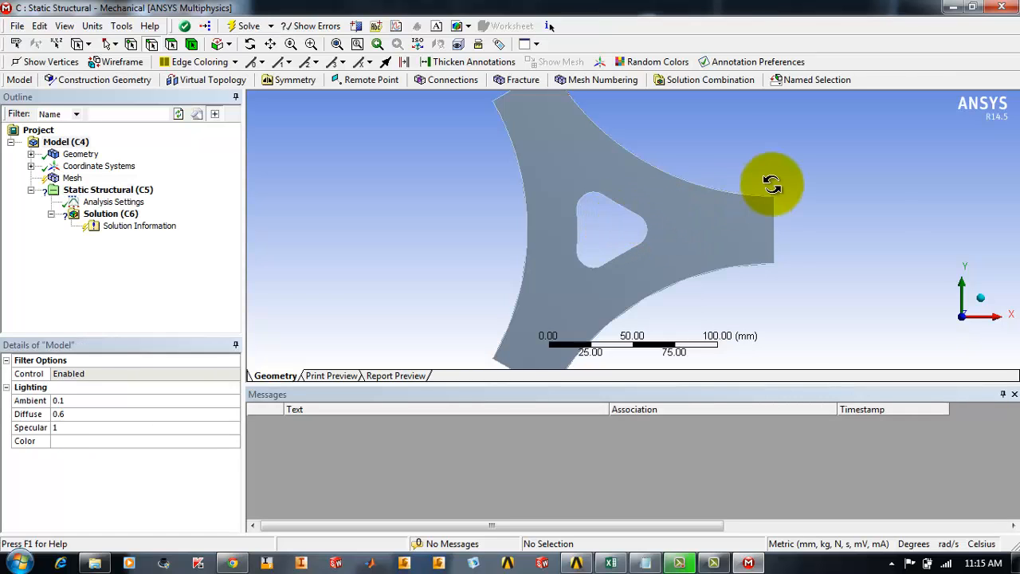
pyautogui.moveTo(772, 183); pyautogui.dragTo(803, 196)
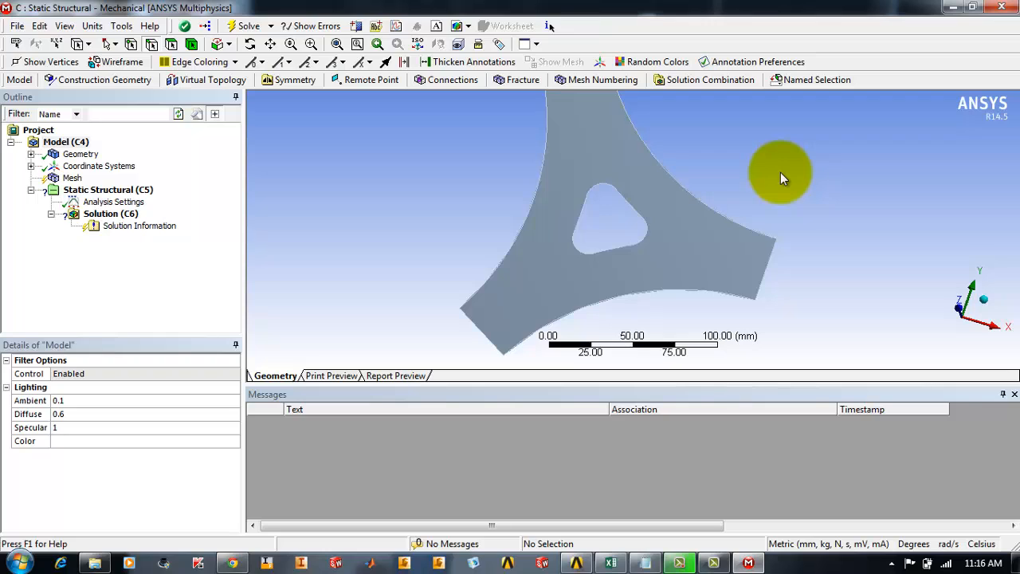
pyautogui.moveTo(382, 211)
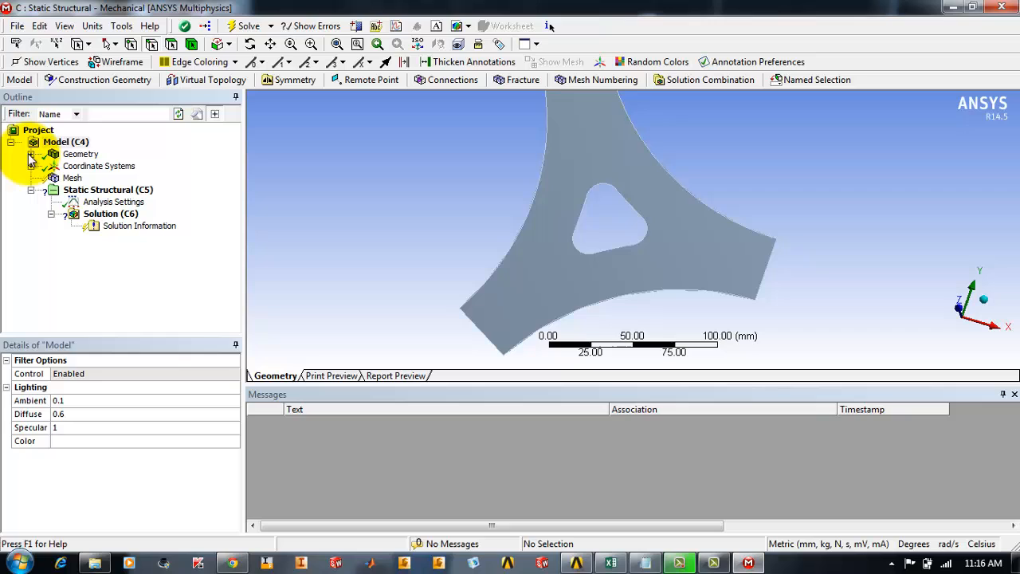
# Step: Enter a 10 mm thickness for the triplate Surface Body under Geometry
pyautogui.click(30, 154)
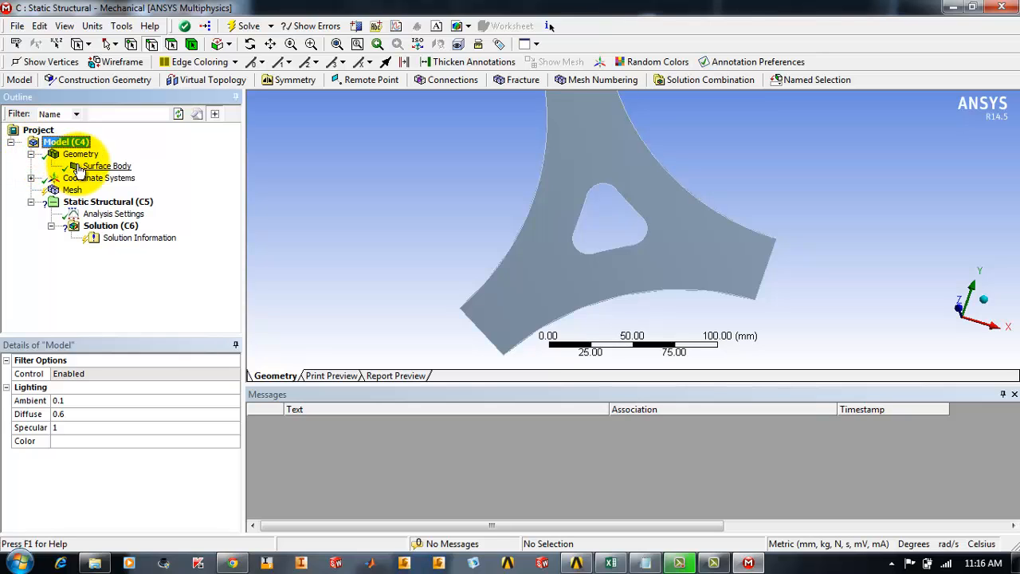
pyautogui.click(105, 166)
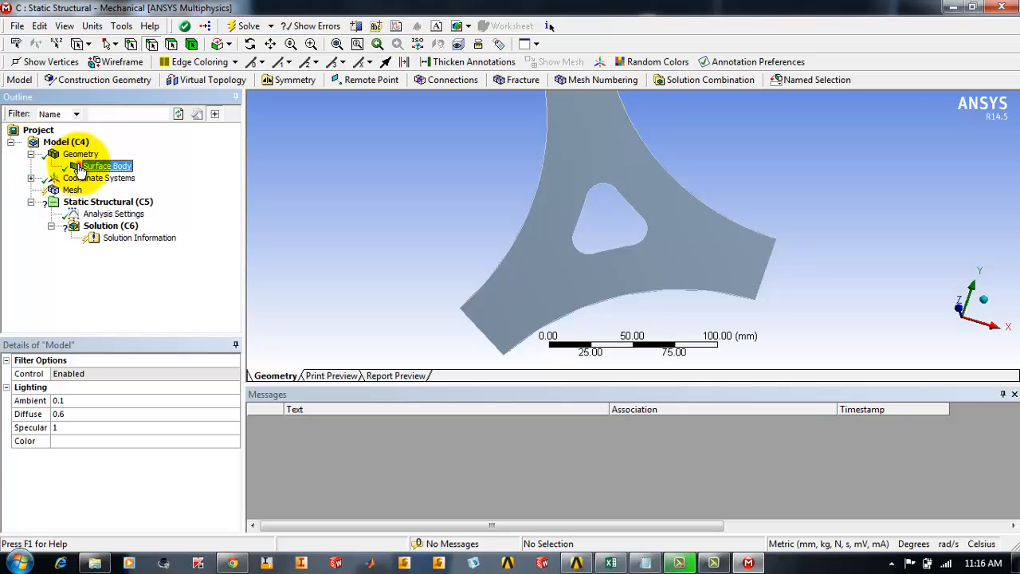
pyautogui.click(106, 165)
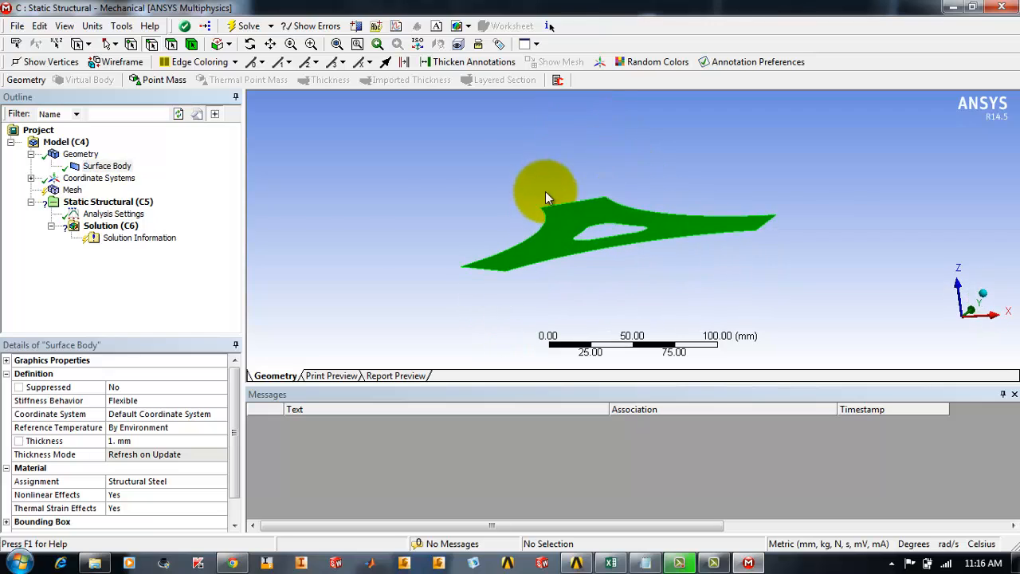
pyautogui.click(44, 441)
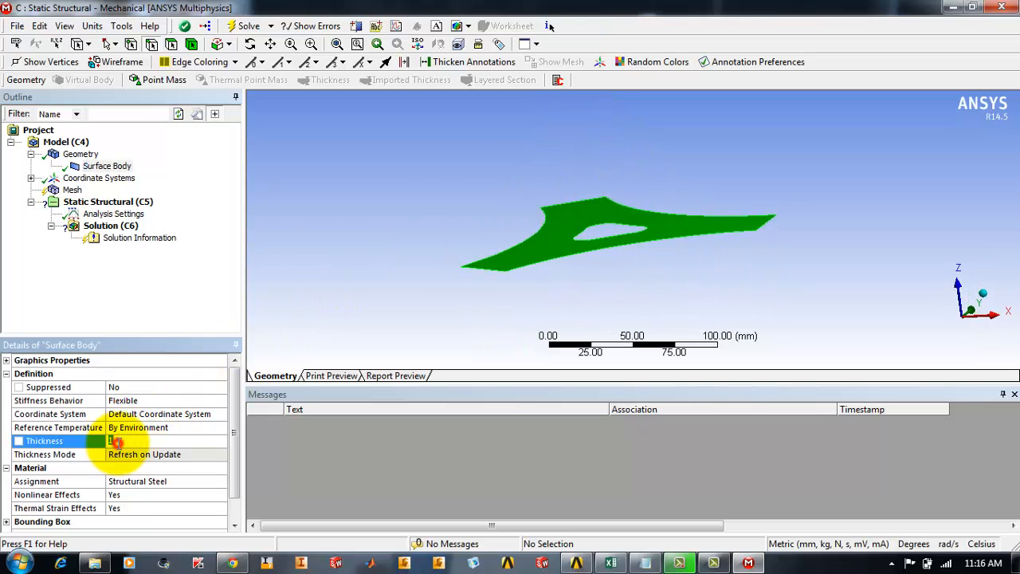
pyautogui.write('10. mm')
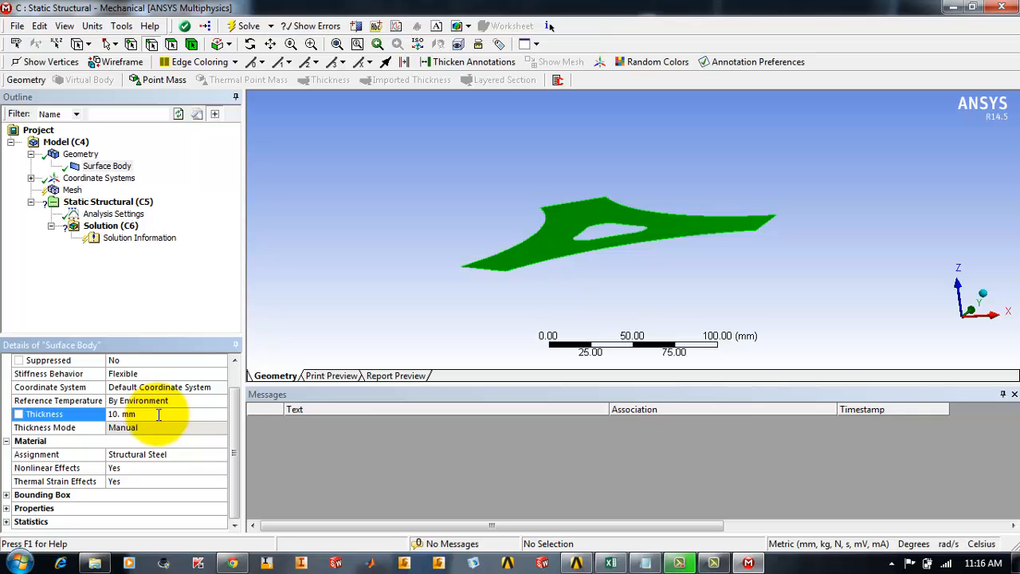
pyautogui.click(106, 166)
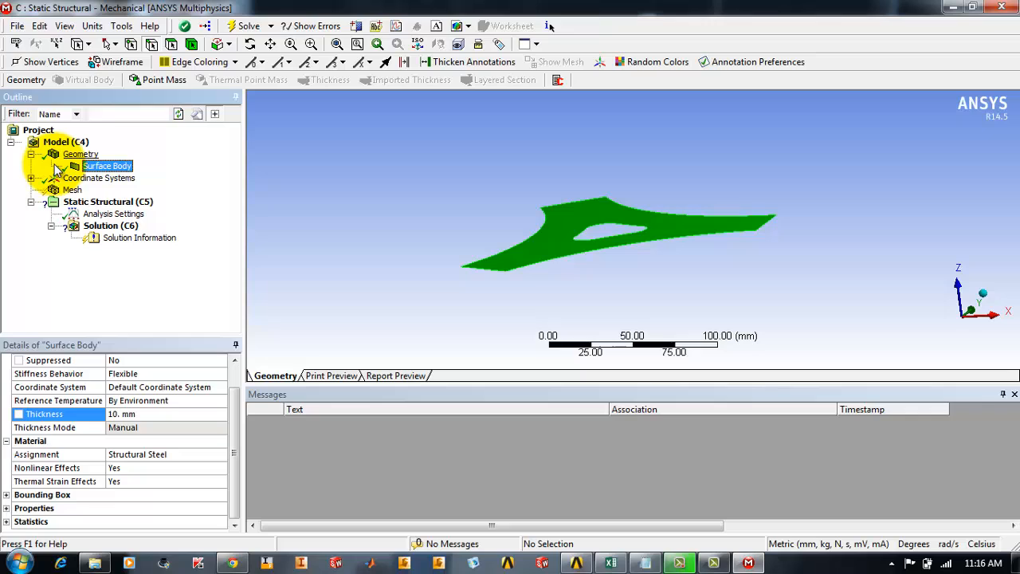
pyautogui.click(80, 154)
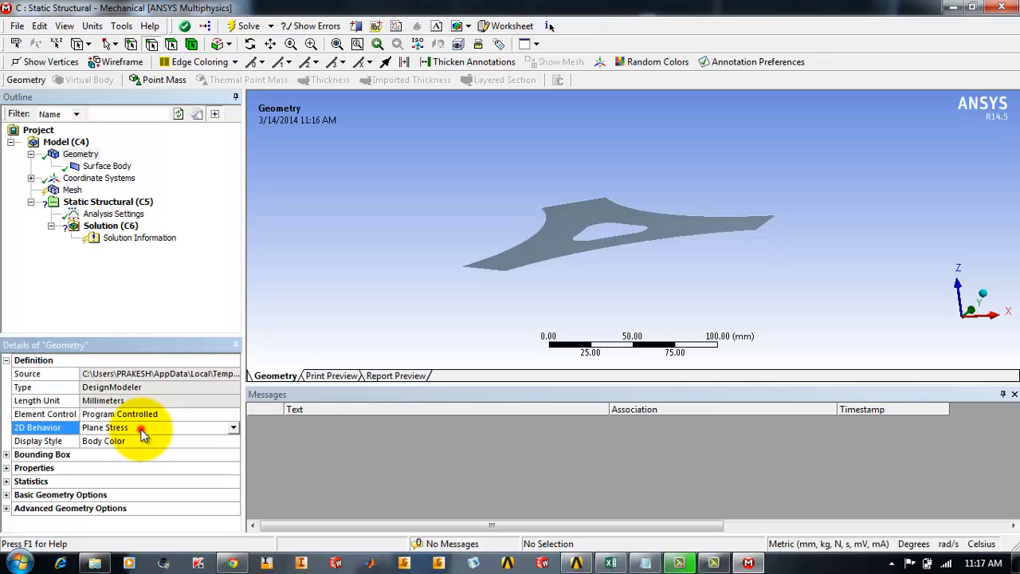
# Step: Keep Plane Stress as the geometry's 2D Behavior and select Mesh in the Outline
pyautogui.click(233, 427)
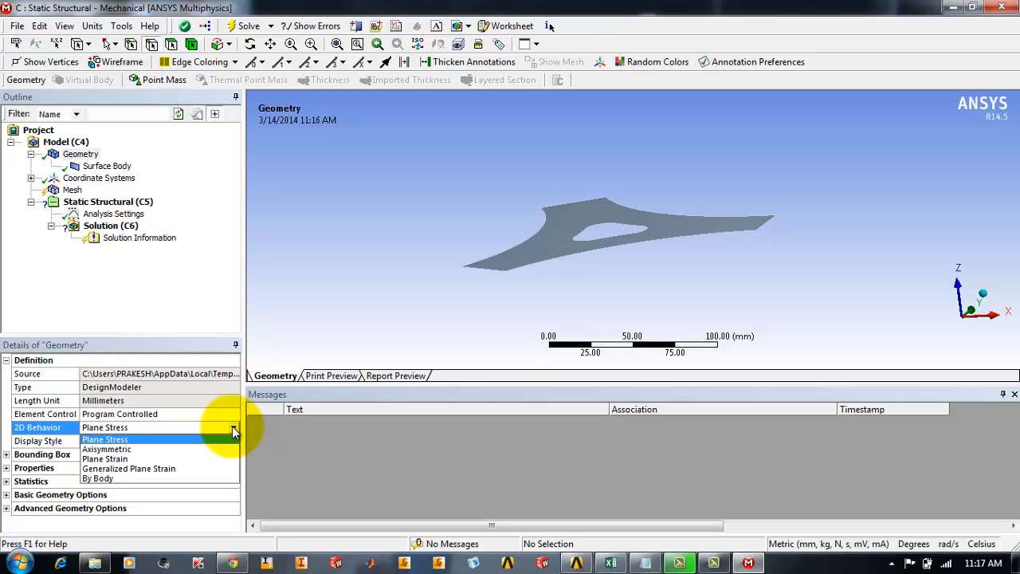
pyautogui.click(104, 439)
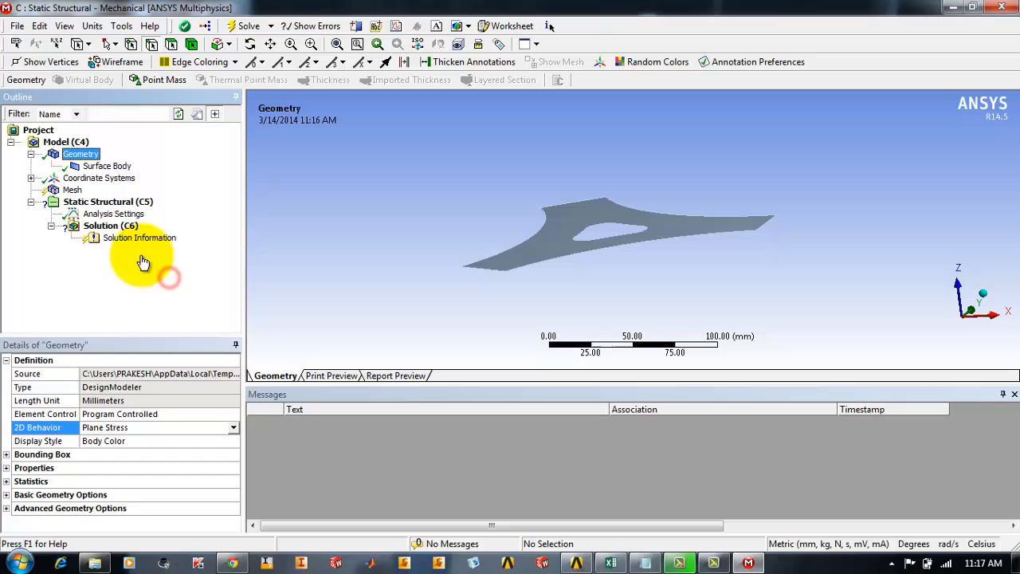
pyautogui.click(72, 189)
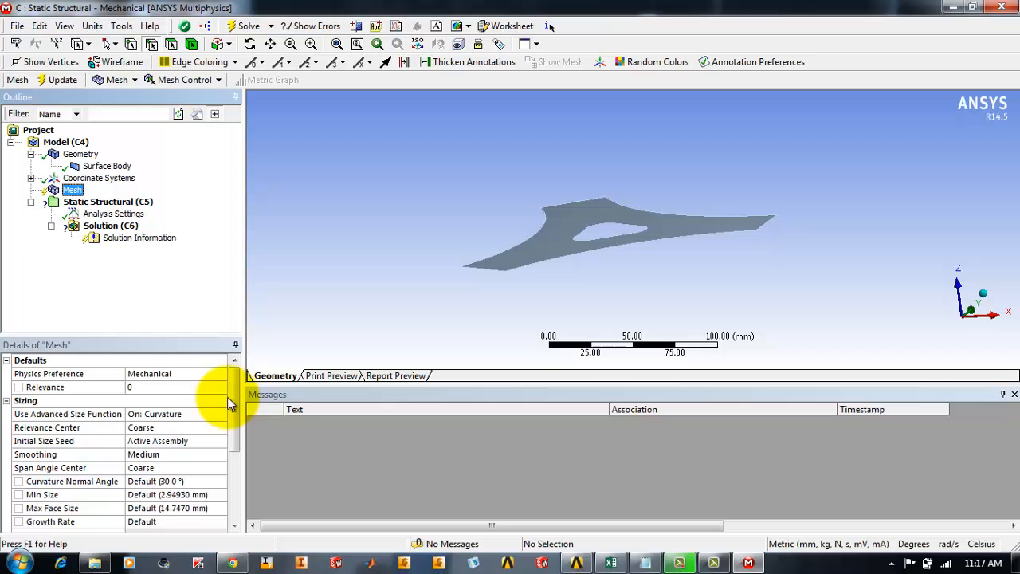
# Step: Set Mesh Relevance Center to Fine and generate the quadrilateral mesh
pyautogui.scroll(-3)
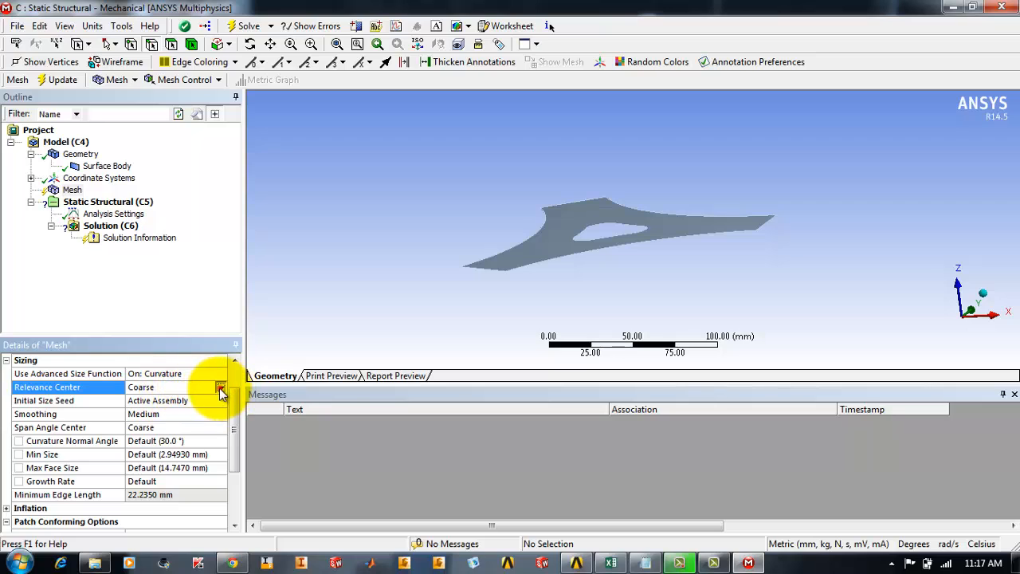
pyautogui.click(221, 427)
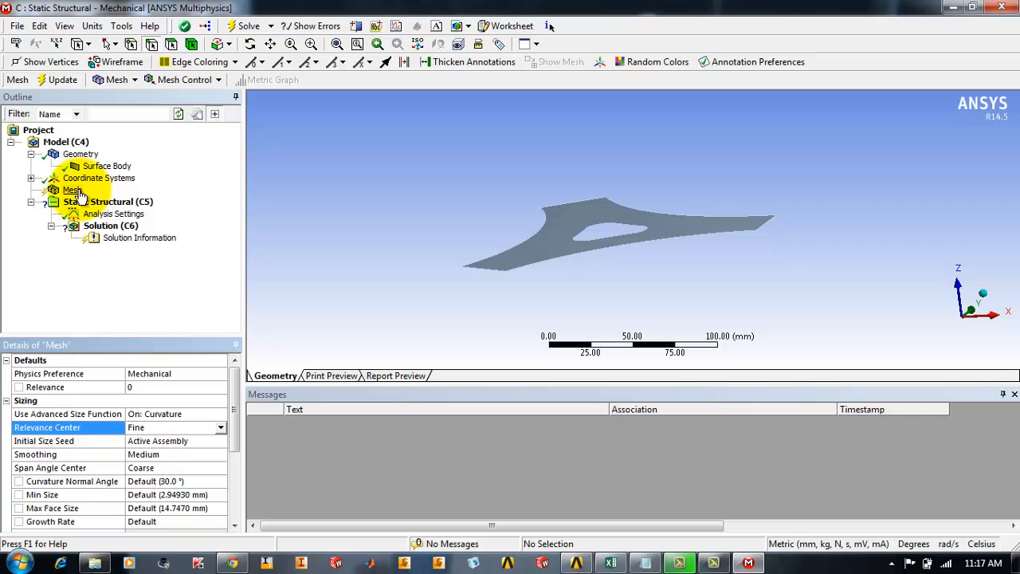
pyautogui.rightClick(71, 190)
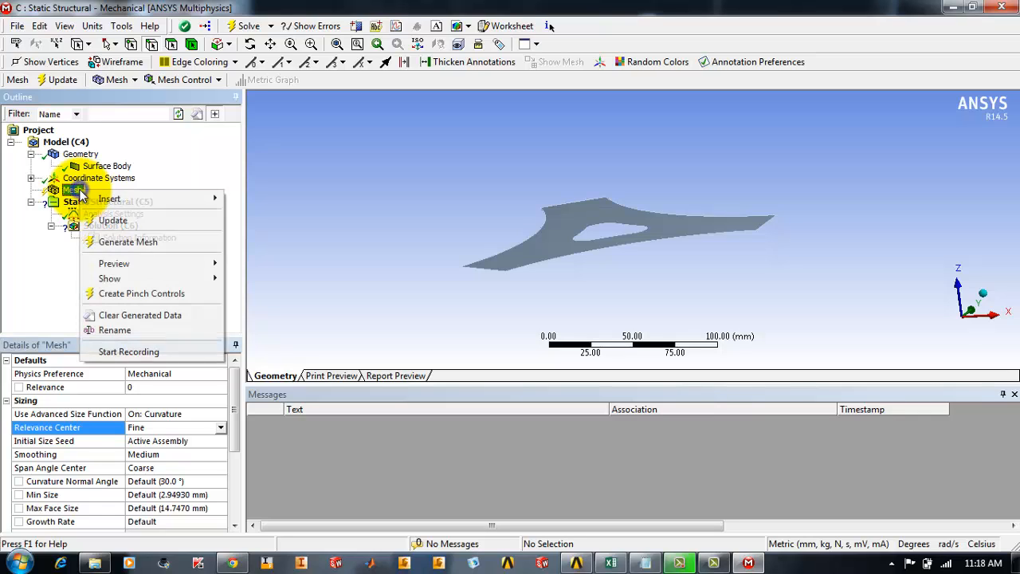
pyautogui.moveTo(118, 242)
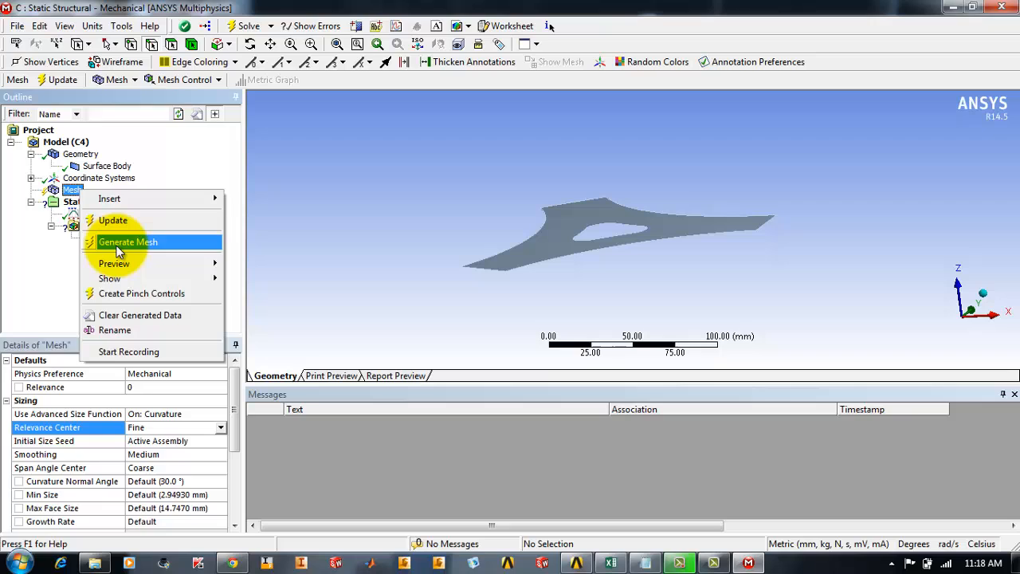
pyautogui.click(128, 241)
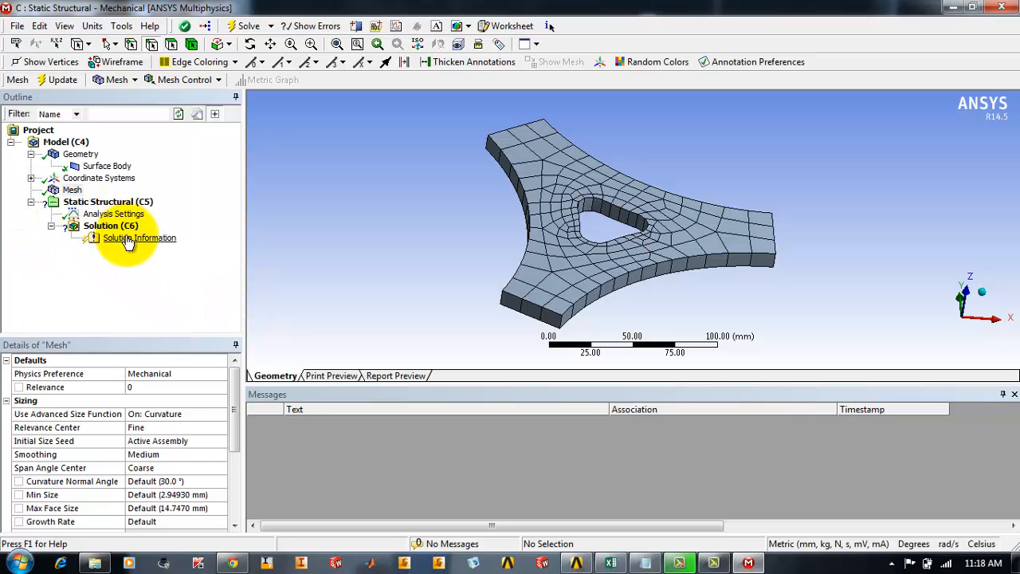
pyautogui.moveTo(133, 259)
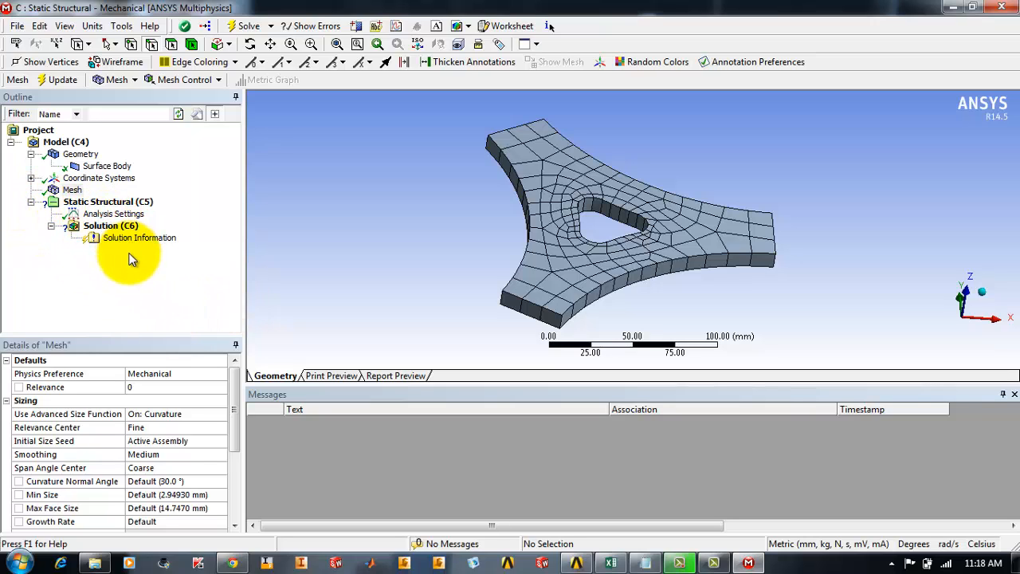
pyautogui.click(72, 189)
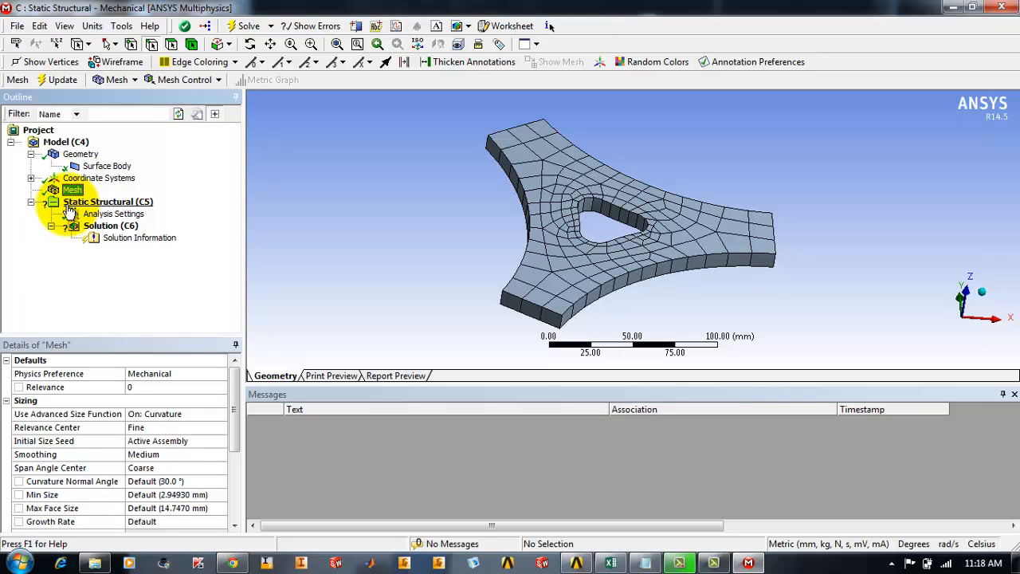
# Step: Insert a Pressure load under Static Structural in the Outline
pyautogui.click(107, 201)
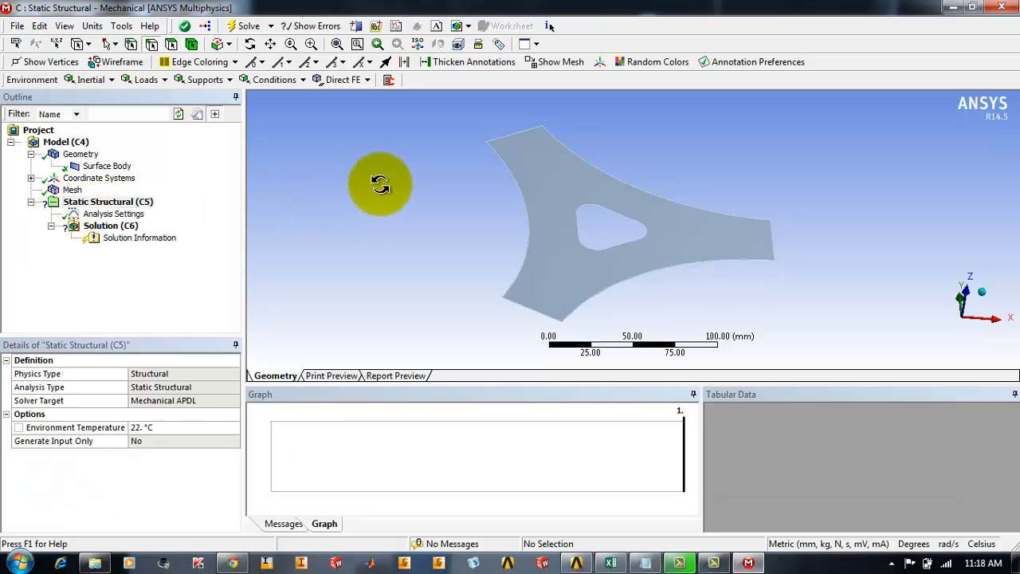
pyautogui.click(107, 202)
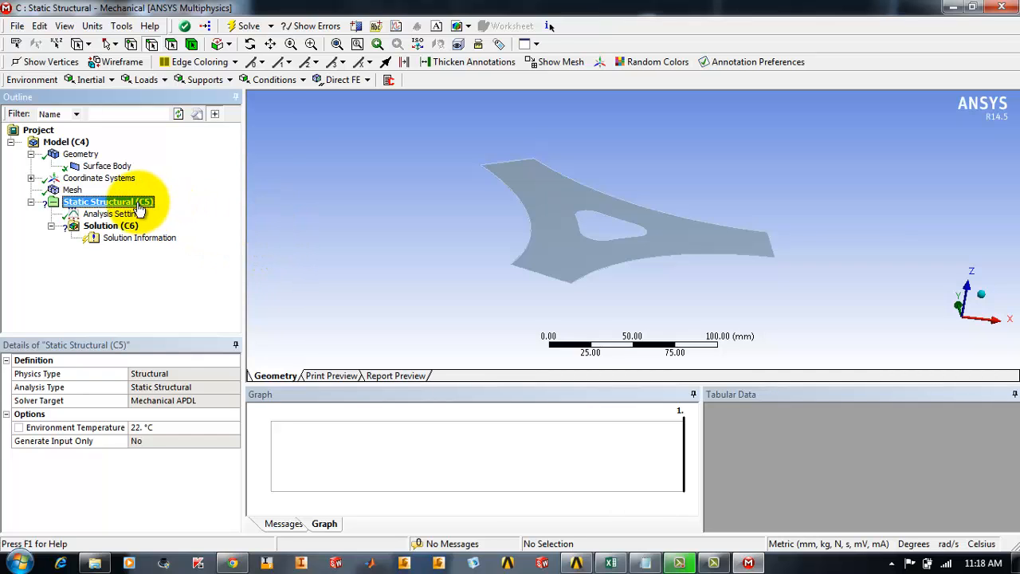
pyautogui.rightClick(107, 202)
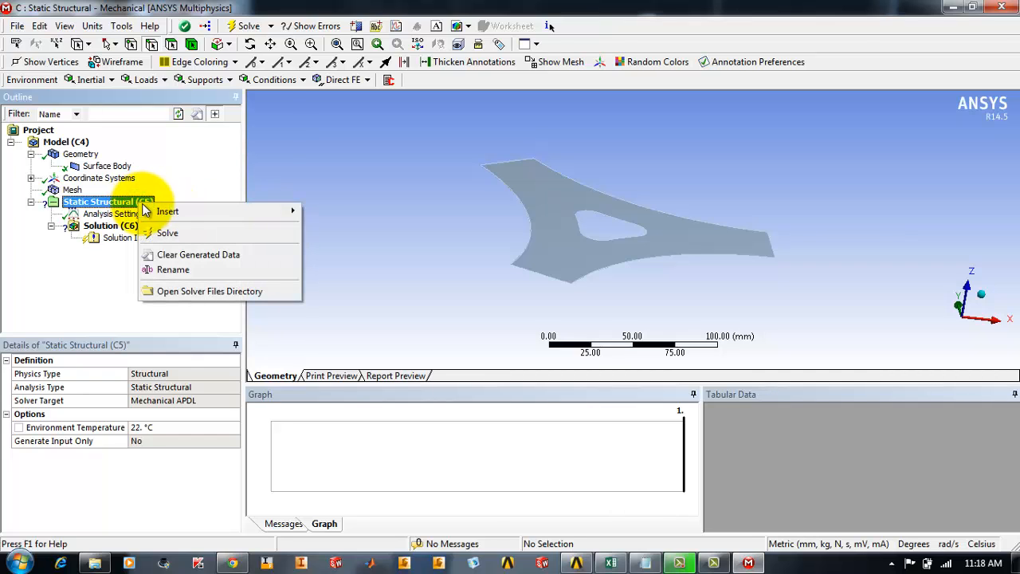
pyautogui.click(167, 212)
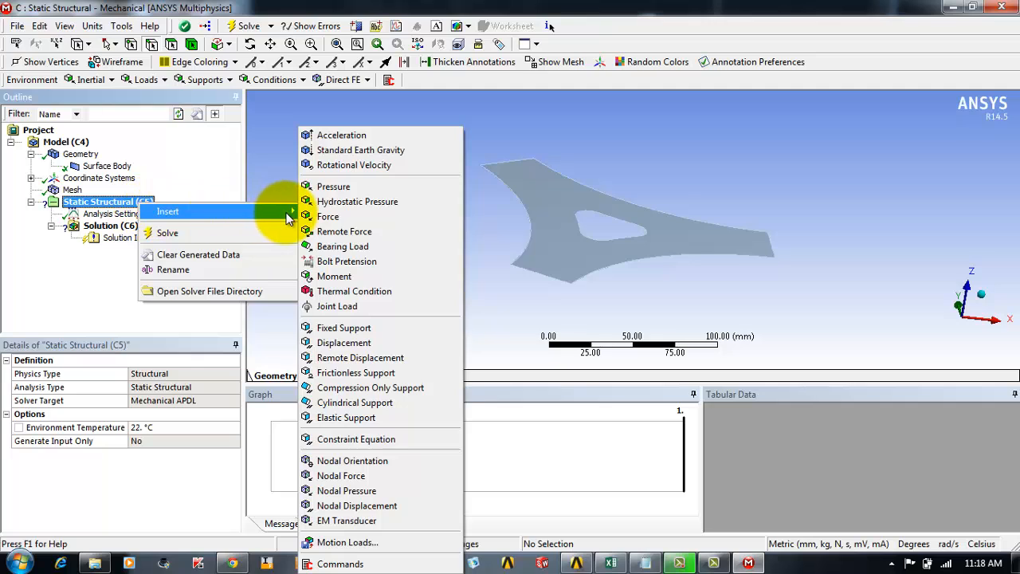
pyautogui.moveTo(360, 150)
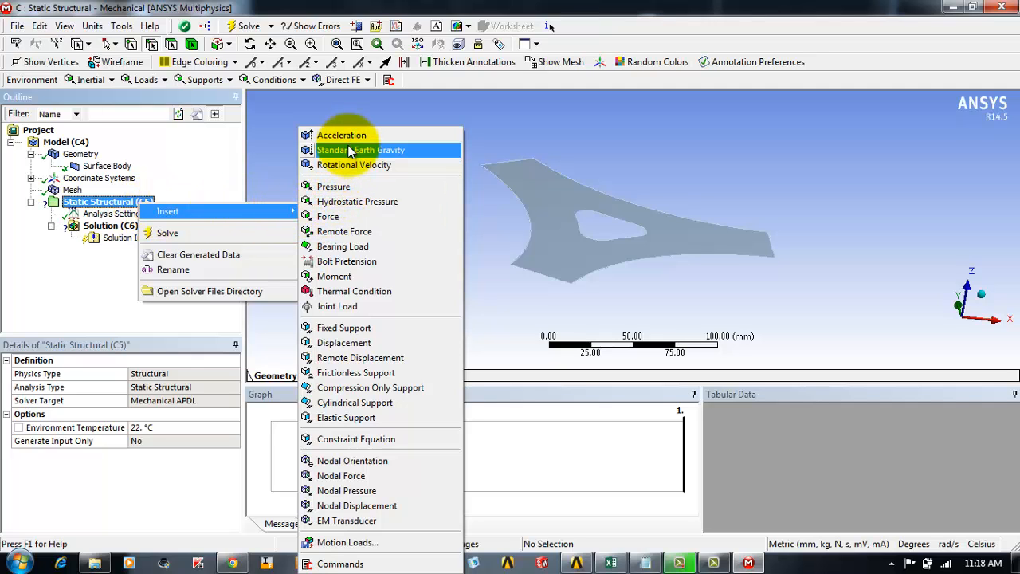
pyautogui.moveTo(347, 276)
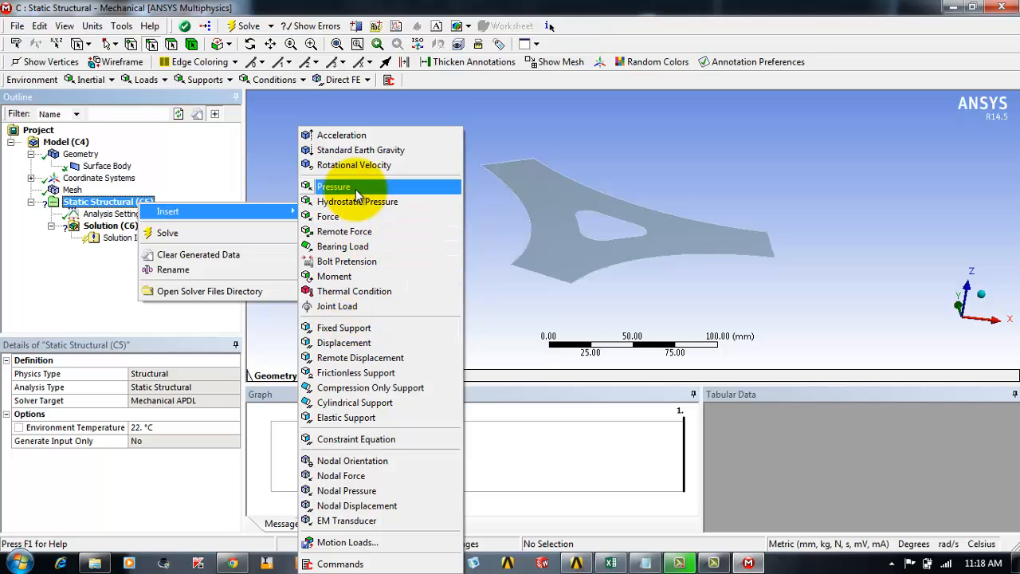
pyautogui.click(333, 186)
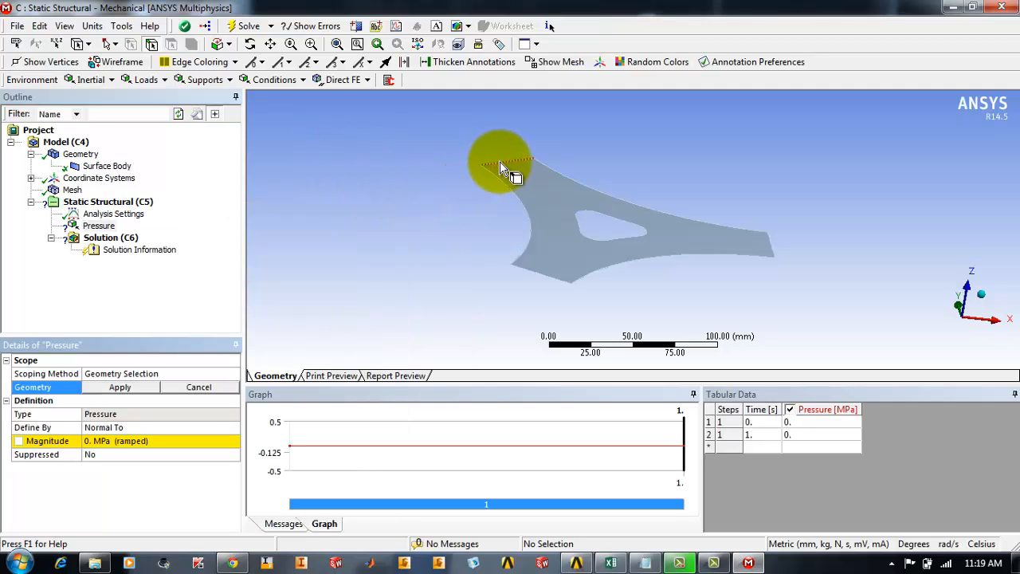
# Step: Scope the pressure to the triplate's three outer edges with a magnitude of -50 MPa
pyautogui.click(537, 275)
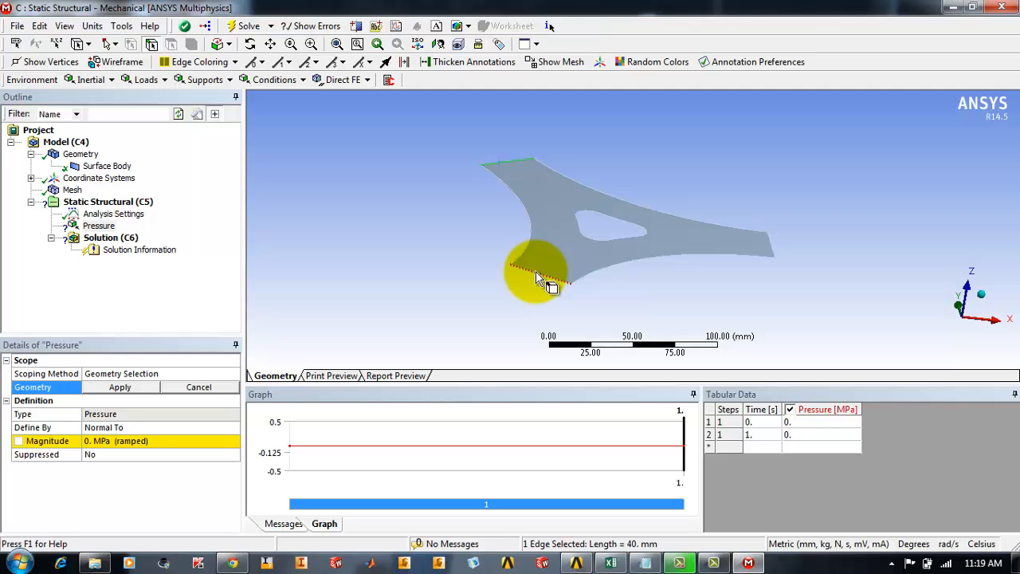
pyautogui.click(535, 273)
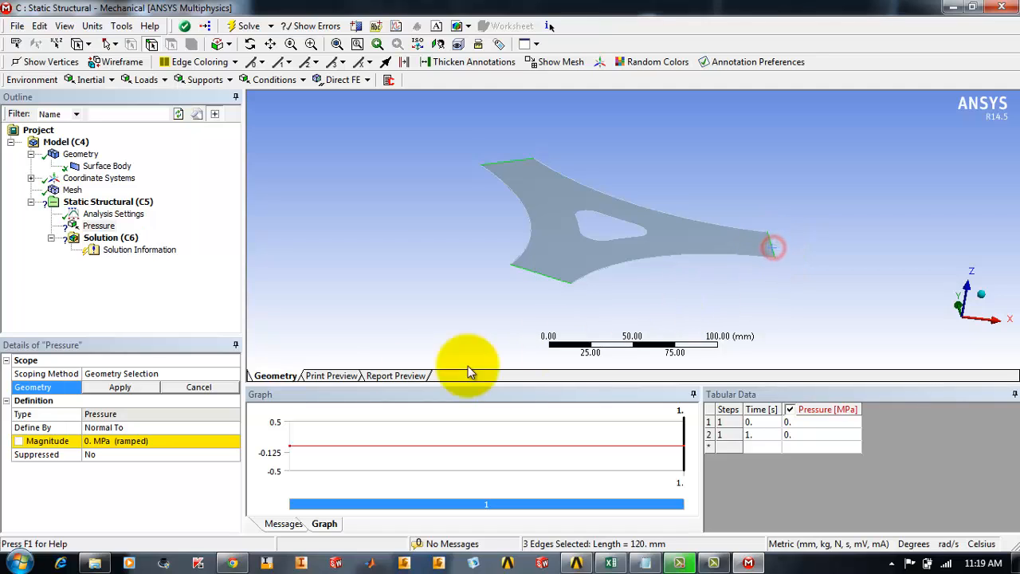
pyautogui.click(120, 387)
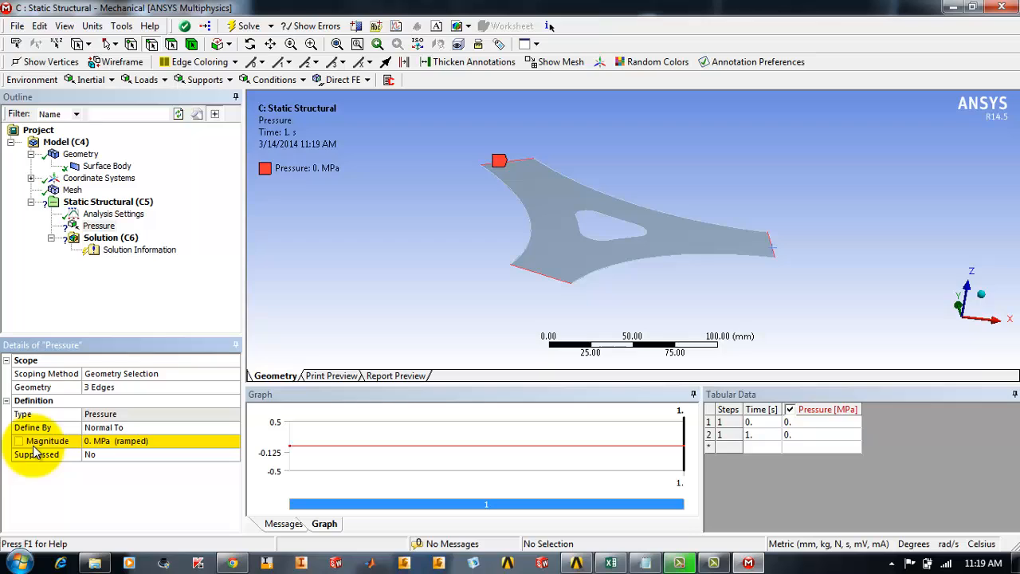
pyautogui.click(144, 440)
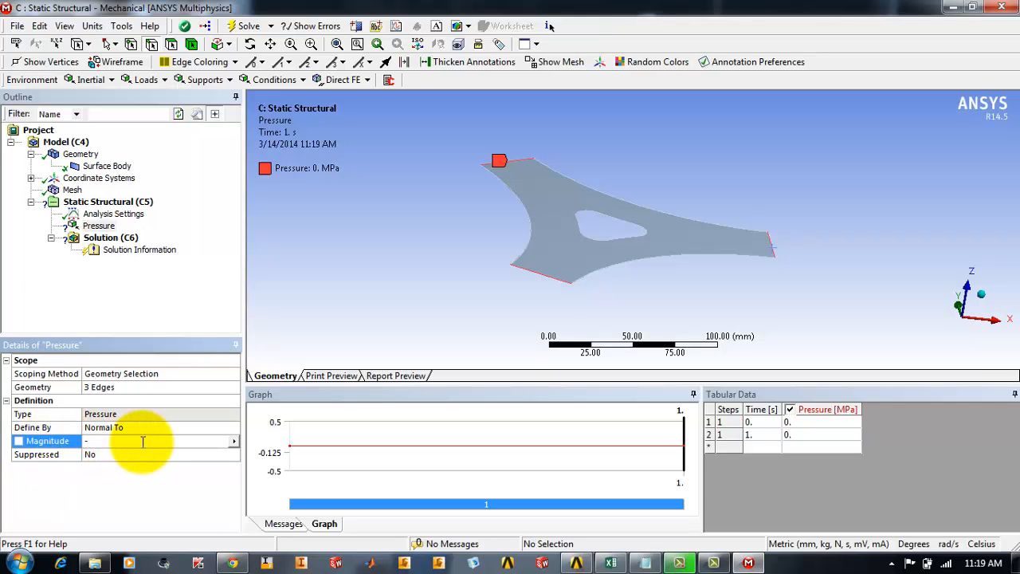
pyautogui.write('-50. MPa (ramped')
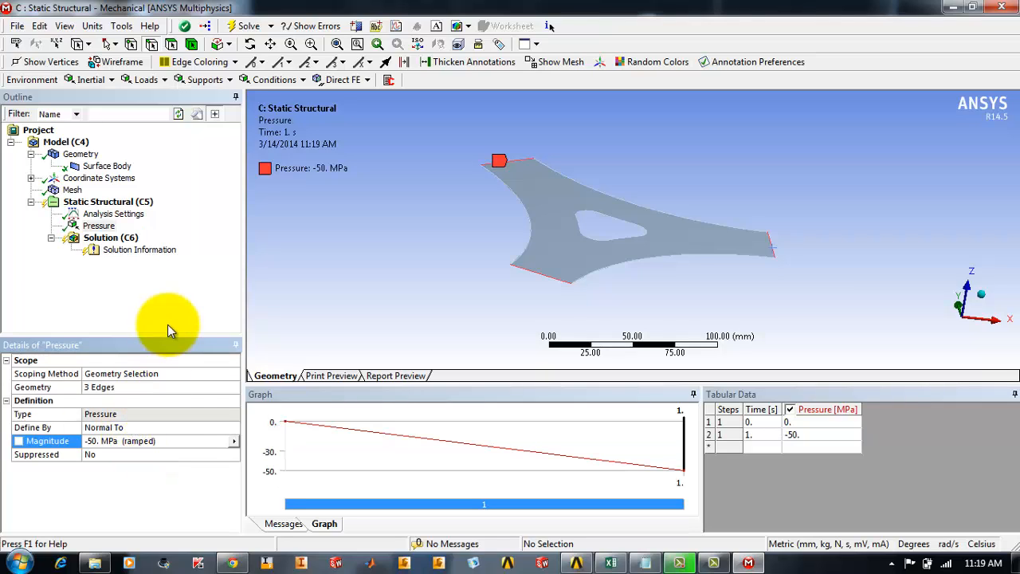
pyautogui.moveTo(173, 322)
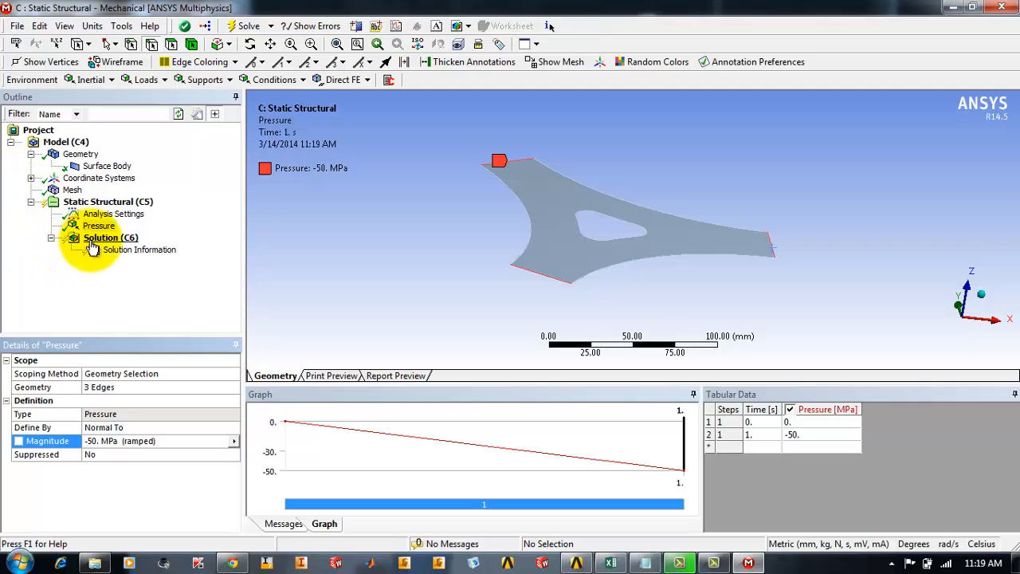
# Step: Solve the triplate analysis, then dismiss the color-scheme prompt and underconstrained-body warning
pyautogui.click(111, 238)
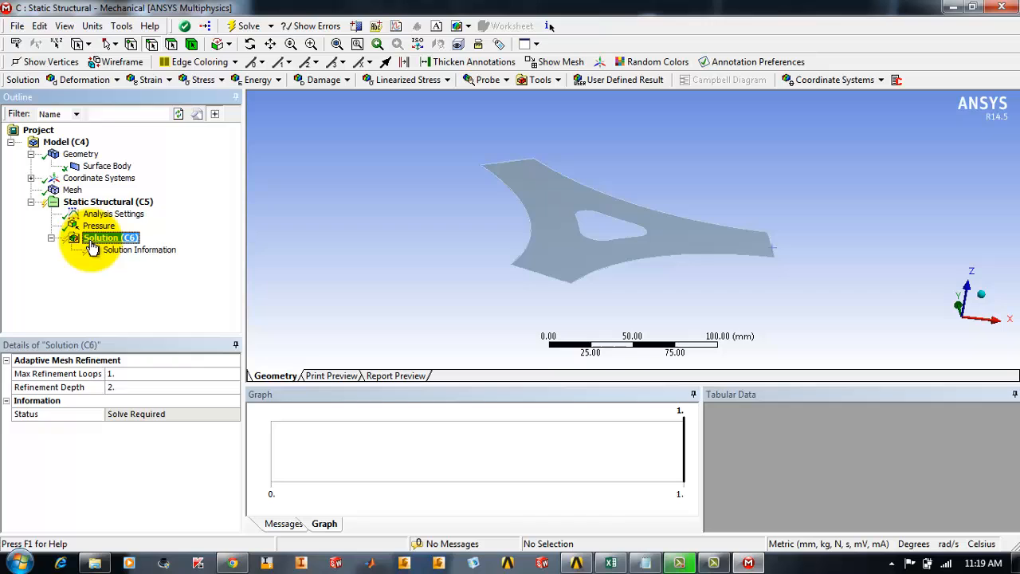
pyautogui.rightClick(109, 237)
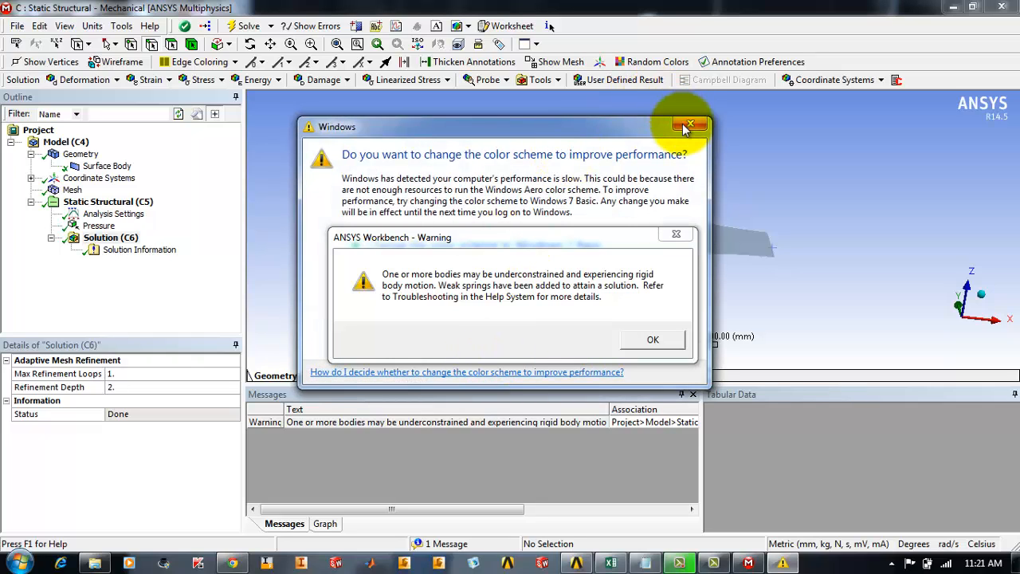
pyautogui.click(688, 126)
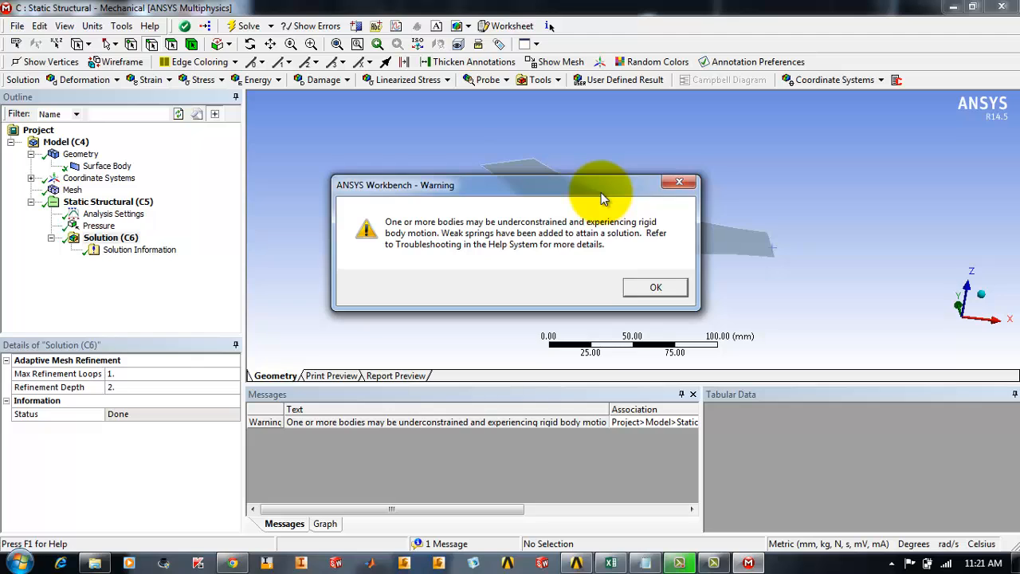
pyautogui.click(655, 287)
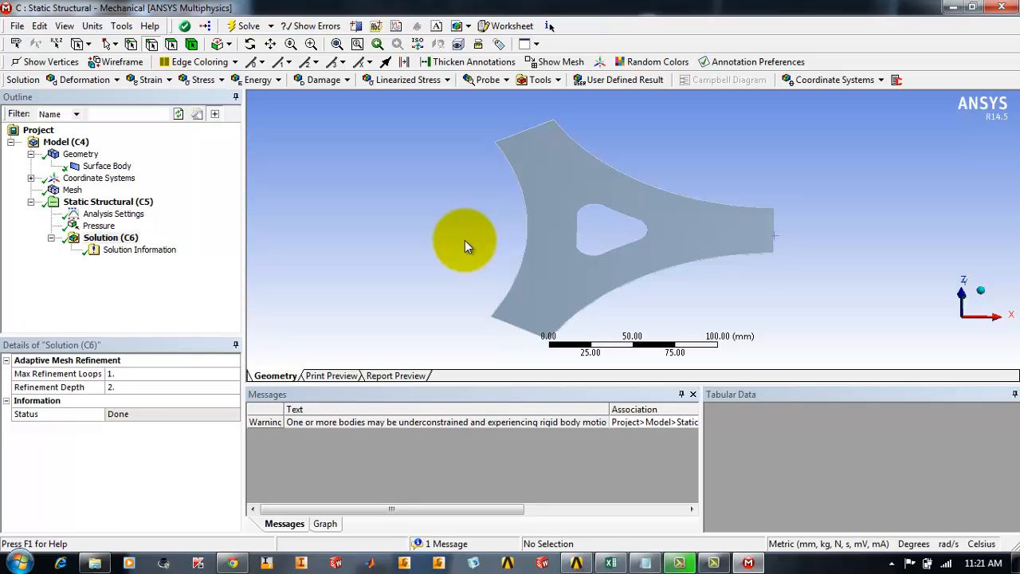
# Step: Insert Total Deformation and Equivalent (von-Mises) Stress results under Solution
pyautogui.click(110, 237)
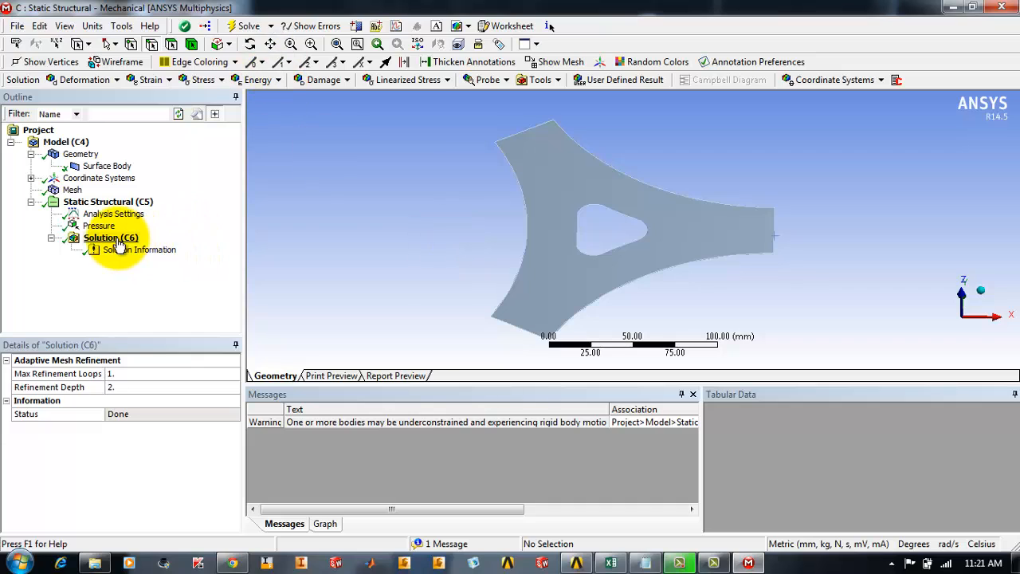
pyautogui.rightClick(110, 237)
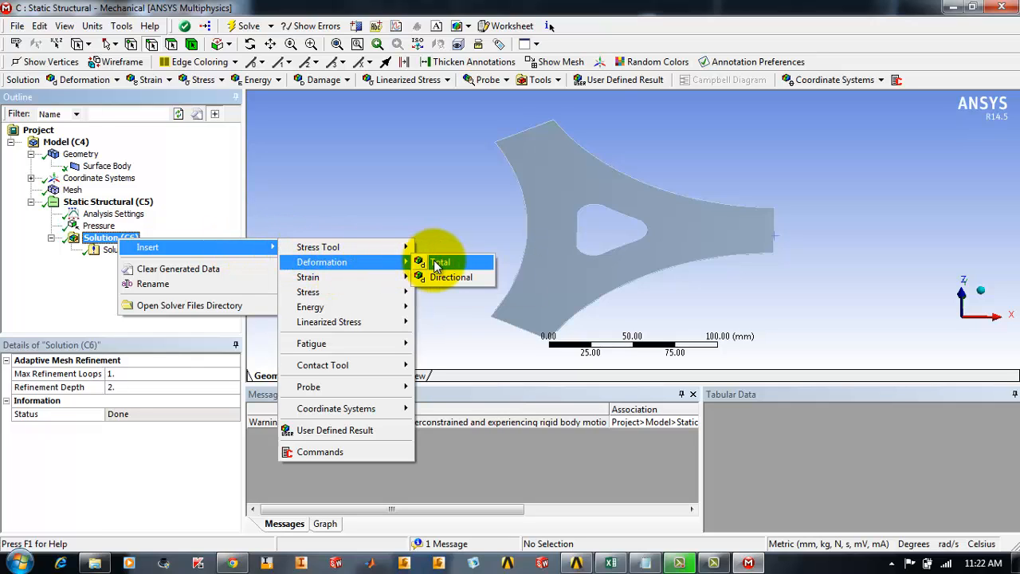
pyautogui.click(439, 261)
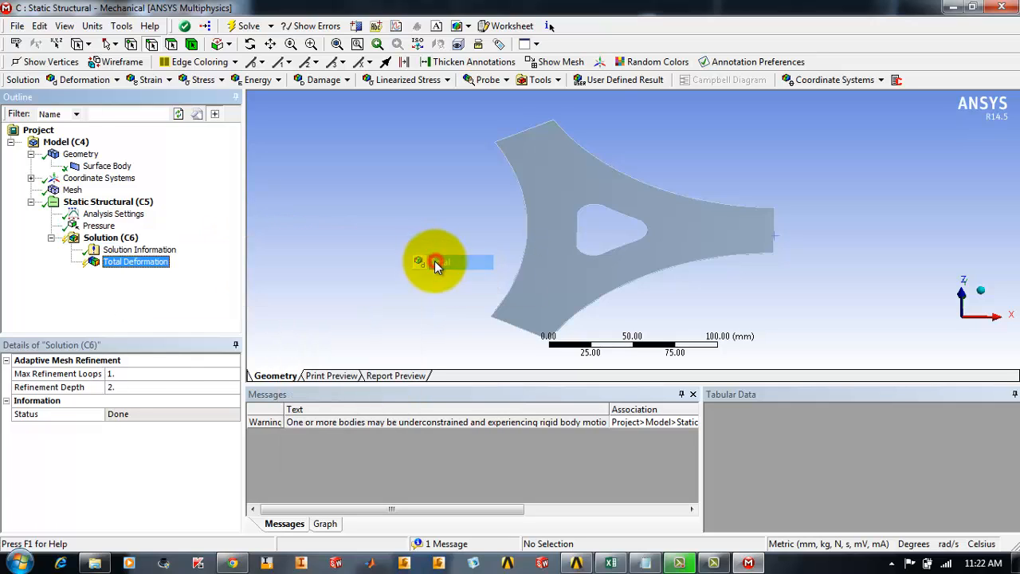
pyautogui.rightClick(109, 237)
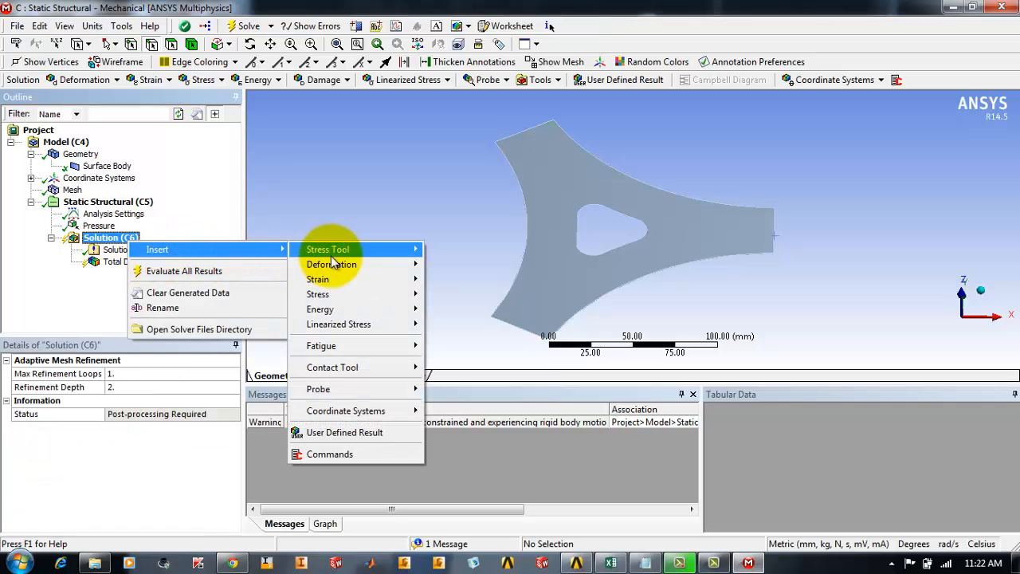
pyautogui.moveTo(317, 294)
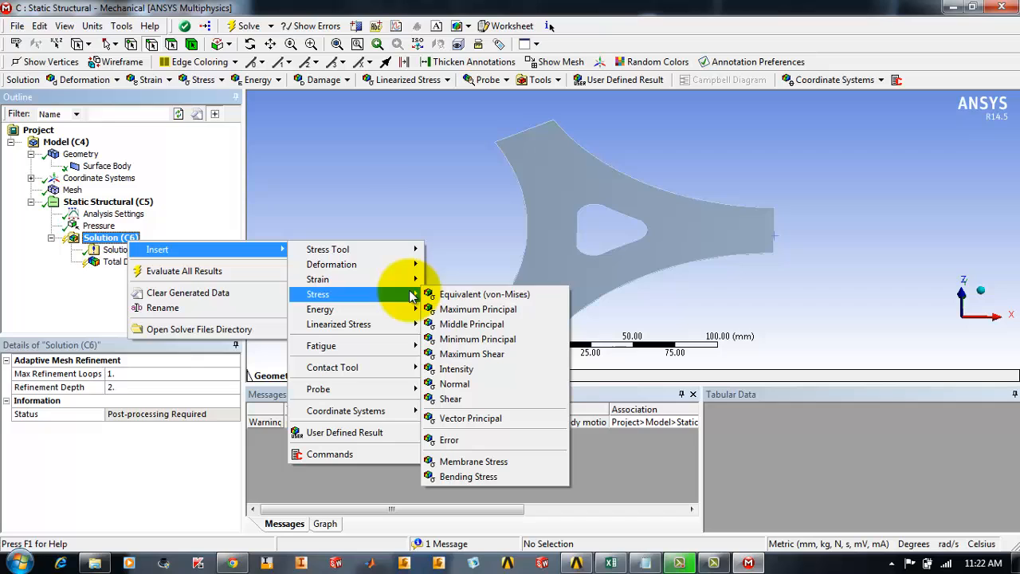
pyautogui.click(484, 294)
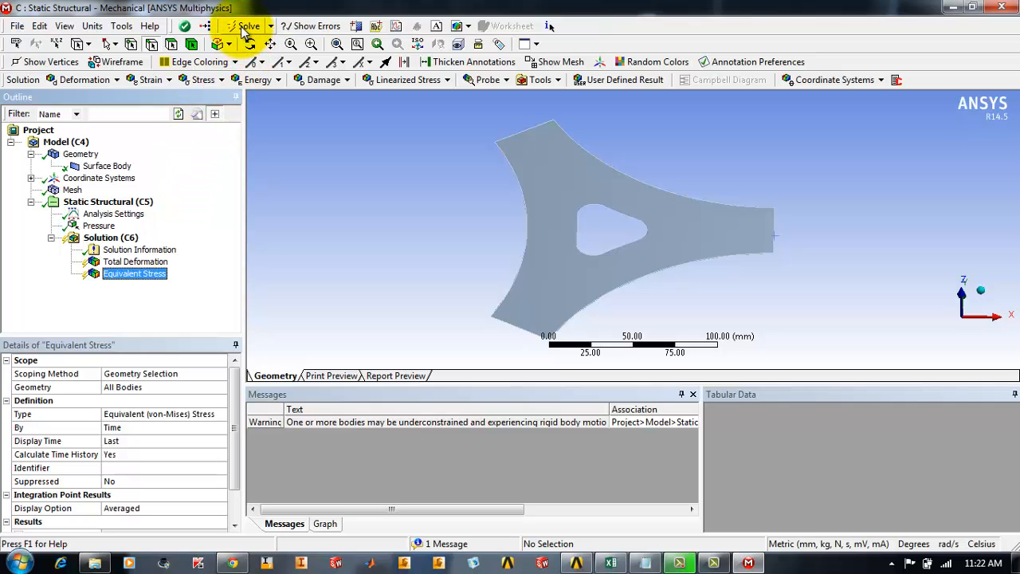
# Step: Evaluate results; view deformation (max 0.021062 mm) and von-Mises stress (max 52.397 MPa)
pyautogui.click(248, 25)
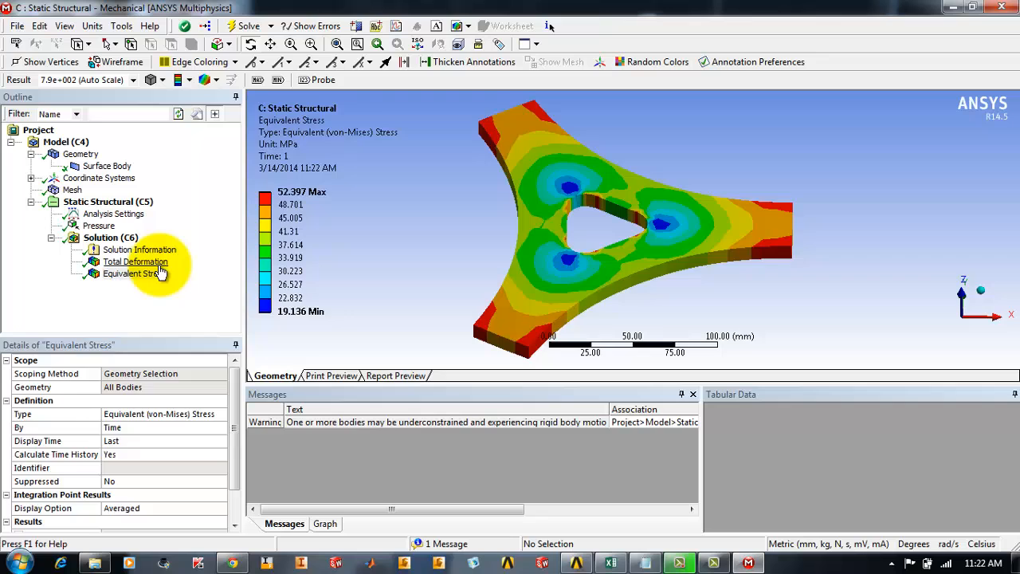
pyautogui.click(136, 262)
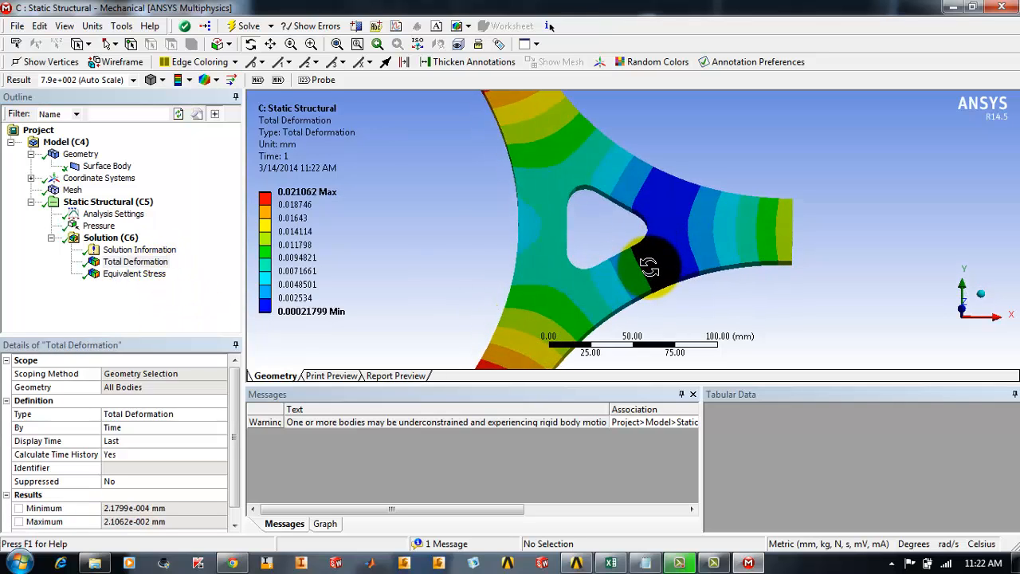
pyautogui.moveTo(650, 266); pyautogui.dragTo(617, 231)
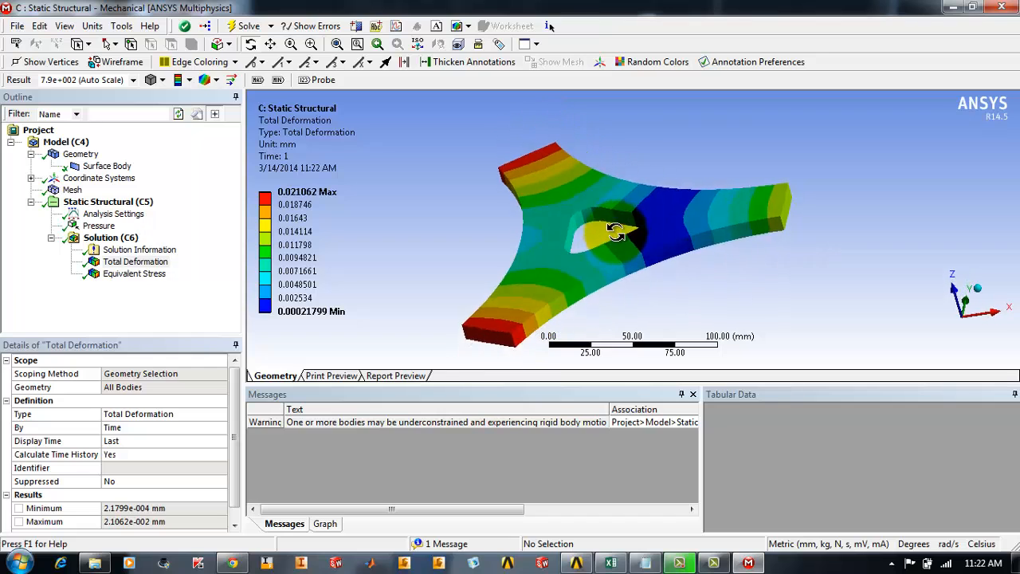
pyautogui.moveTo(618, 231); pyautogui.dragTo(649, 247)
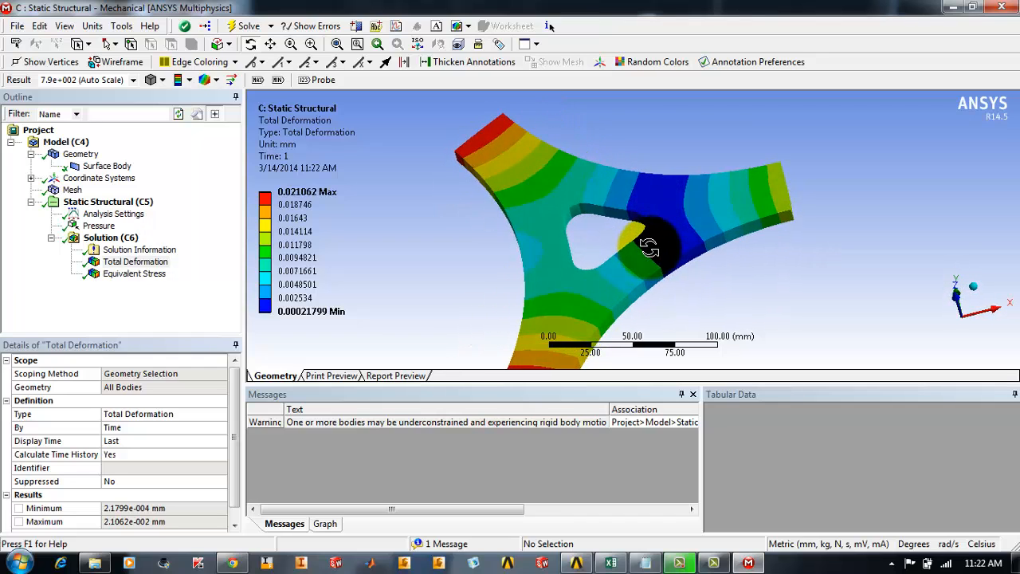
pyautogui.click(134, 273)
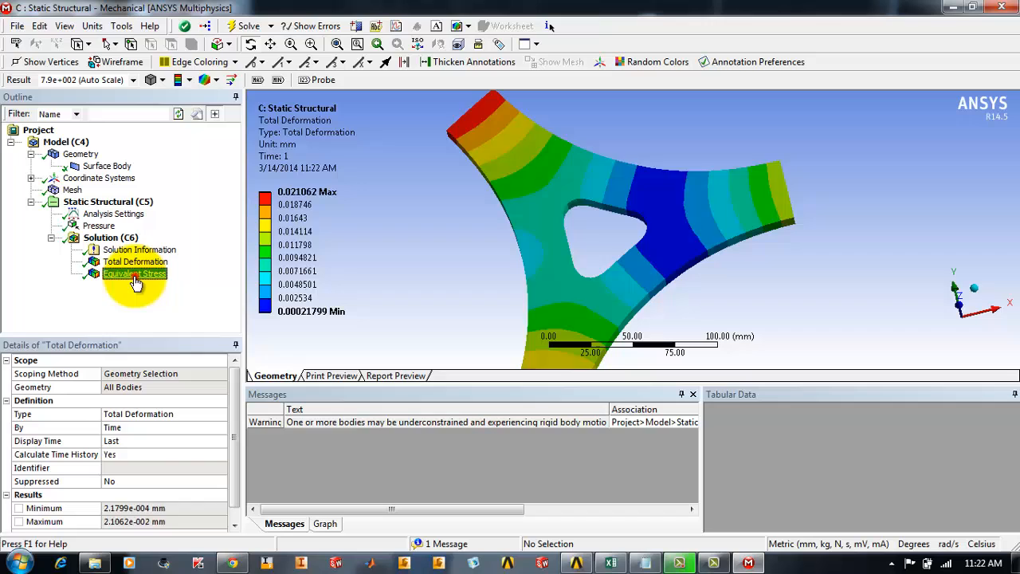
pyautogui.click(133, 273)
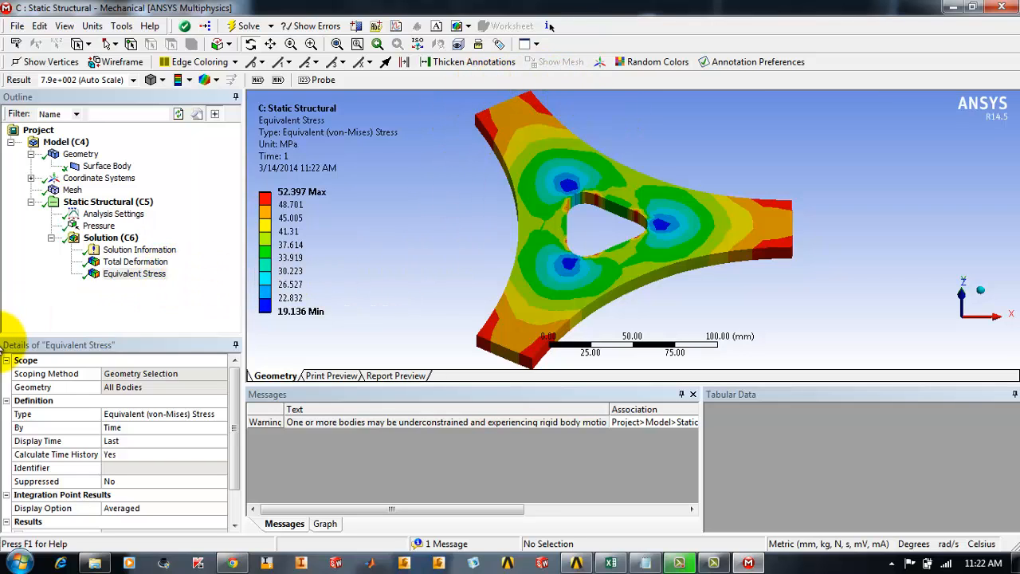
# Step: Redisplay the Total Deformation contour, peaking at 0.021062 mm
pyautogui.click(135, 261)
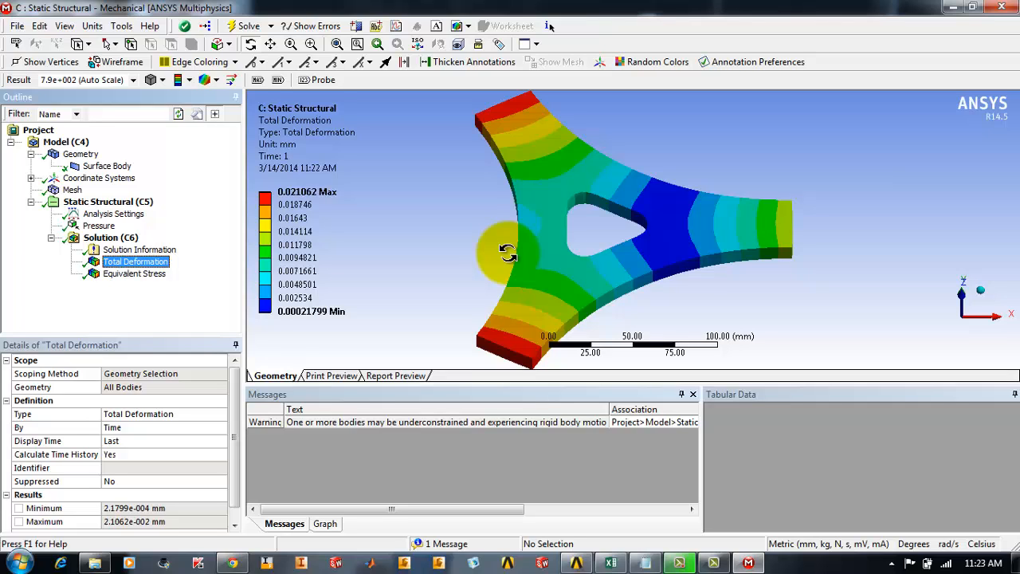
pyautogui.moveTo(748, 562)
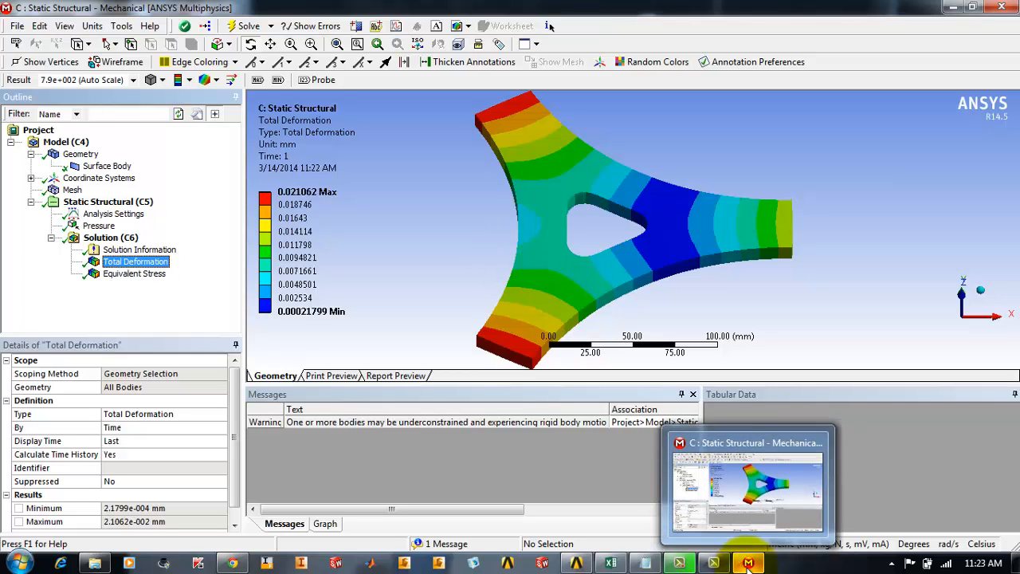